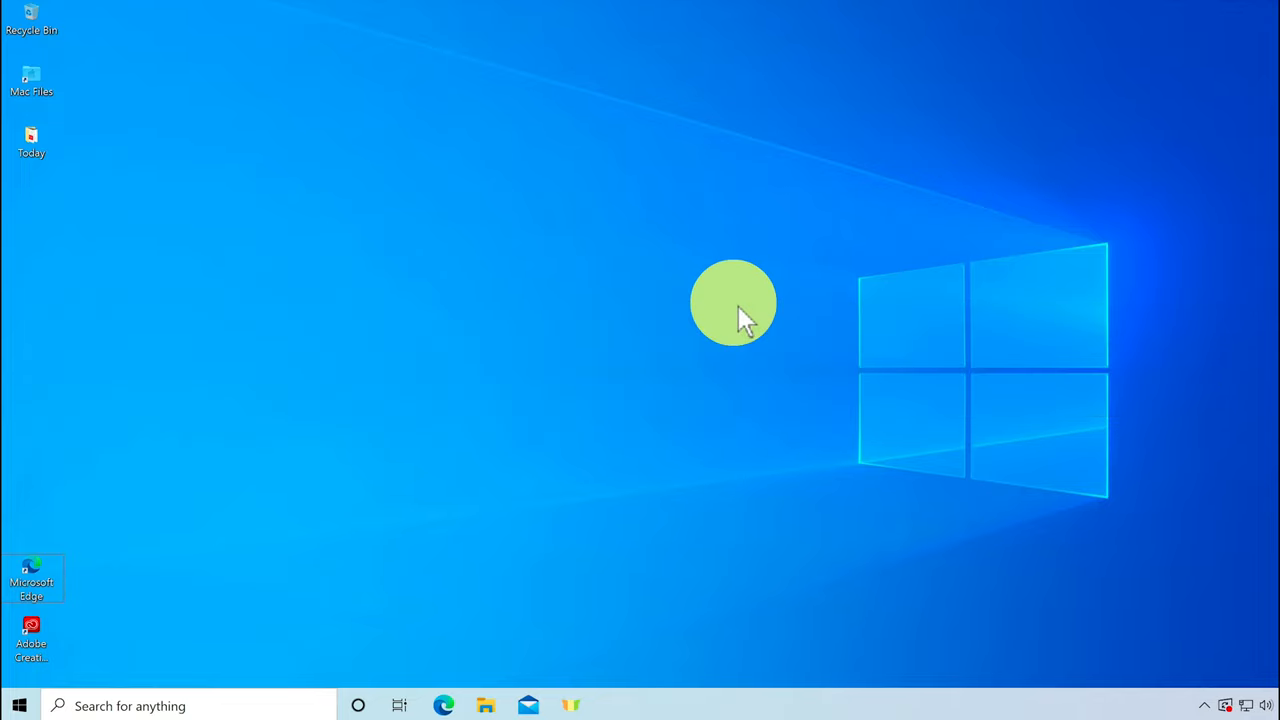
{"action": "mouse_move", "coordinate": [616, 312]}
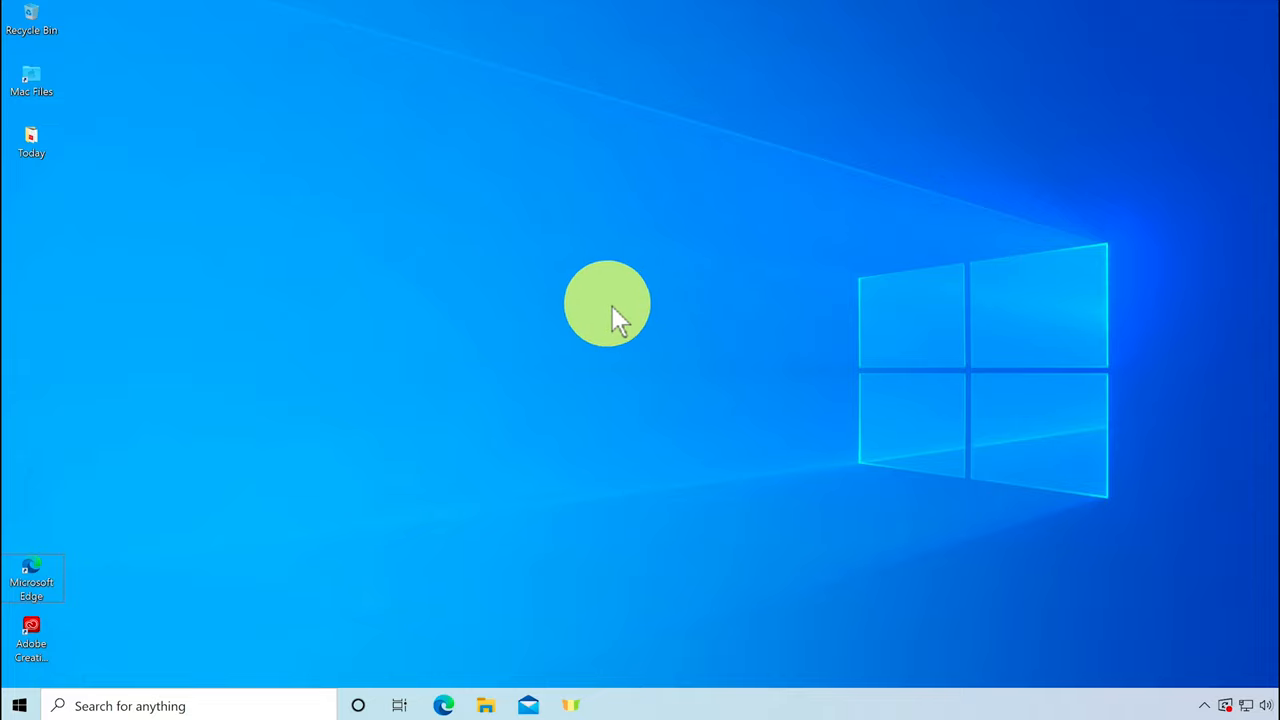
{"action": "mouse_move", "coordinate": [508, 334]}
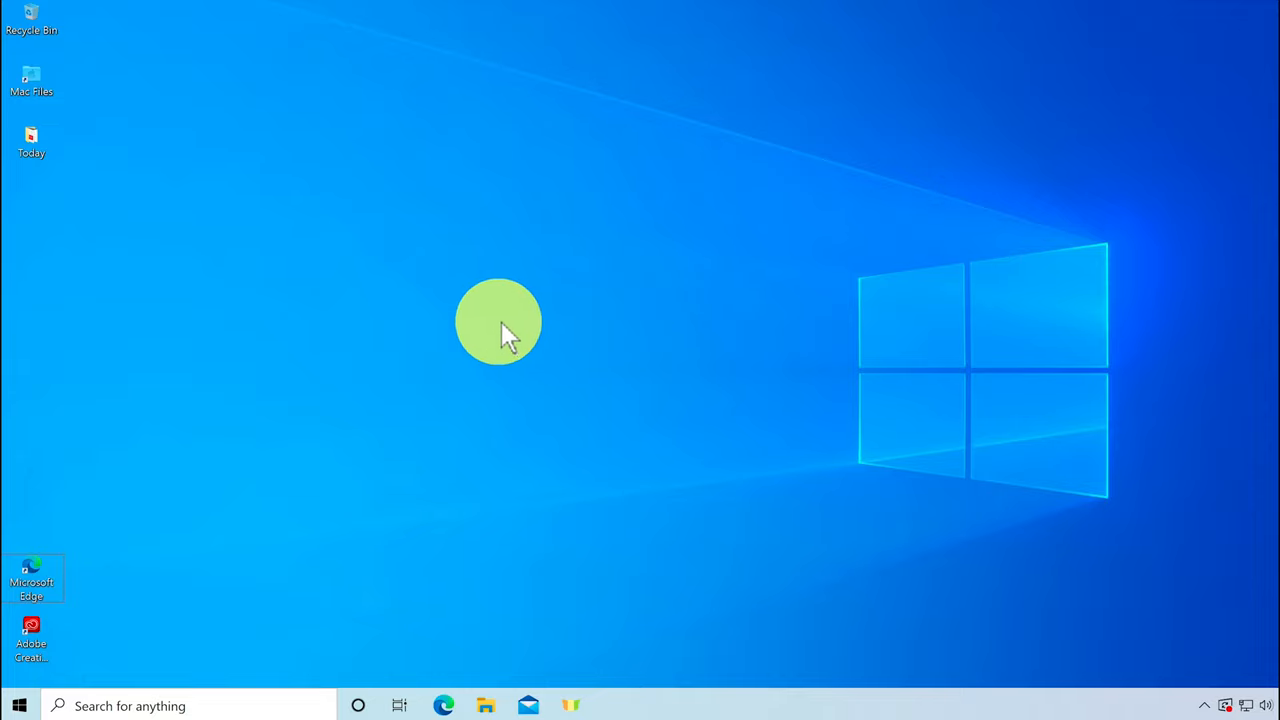
{"action": "mouse_move", "coordinate": [548, 308]}
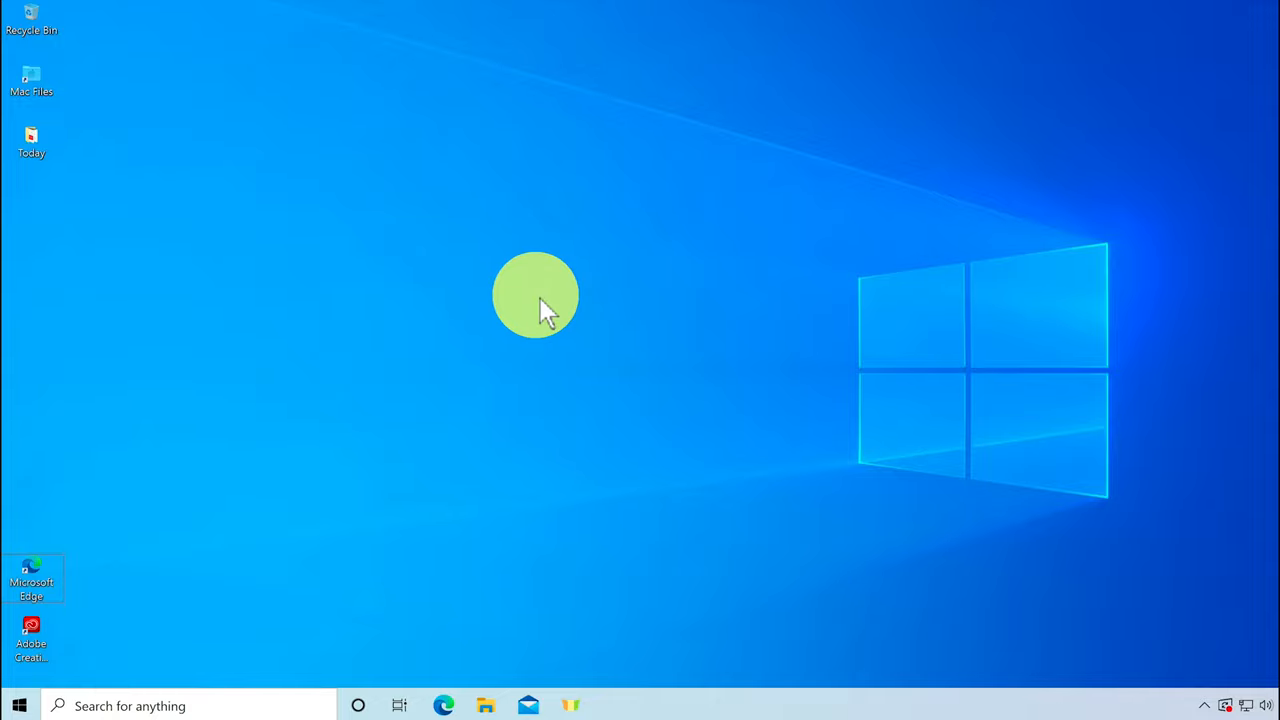
{"action": "mouse_move", "coordinate": [536, 320]}
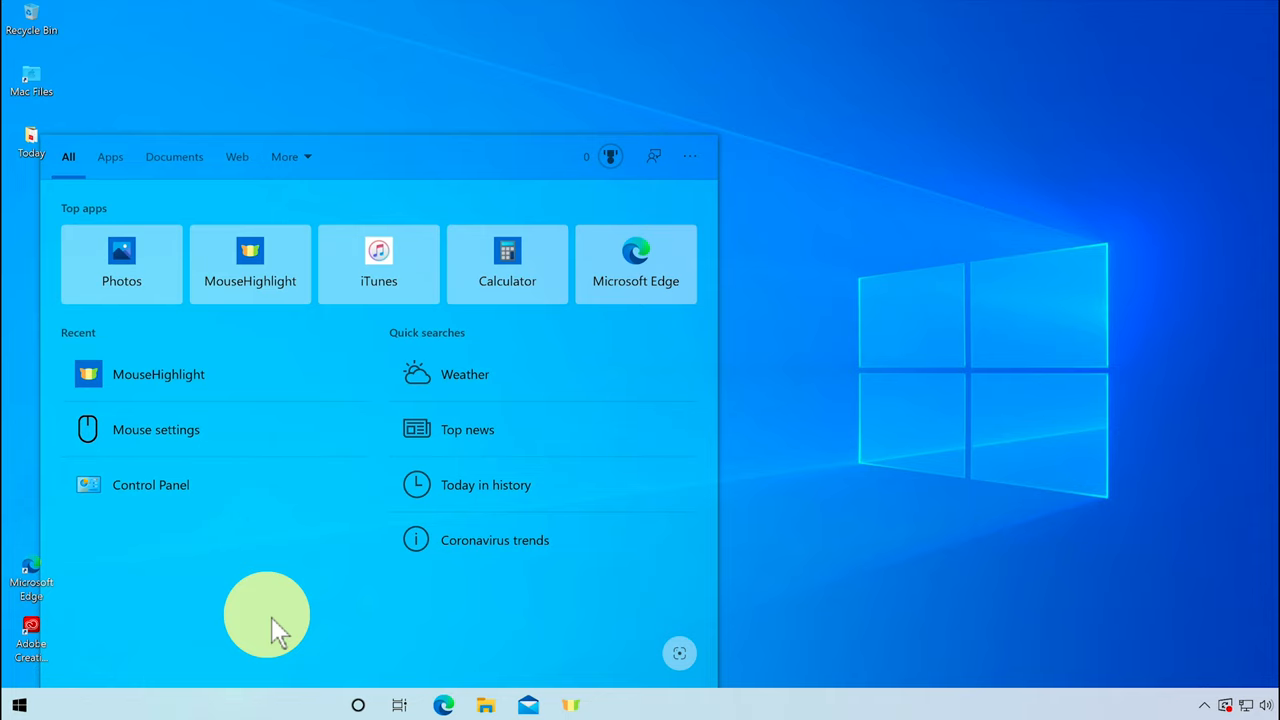
- Search 'mouse' and reach the Mouse settings page under Devices
{"action": "type", "text": "mouse"}
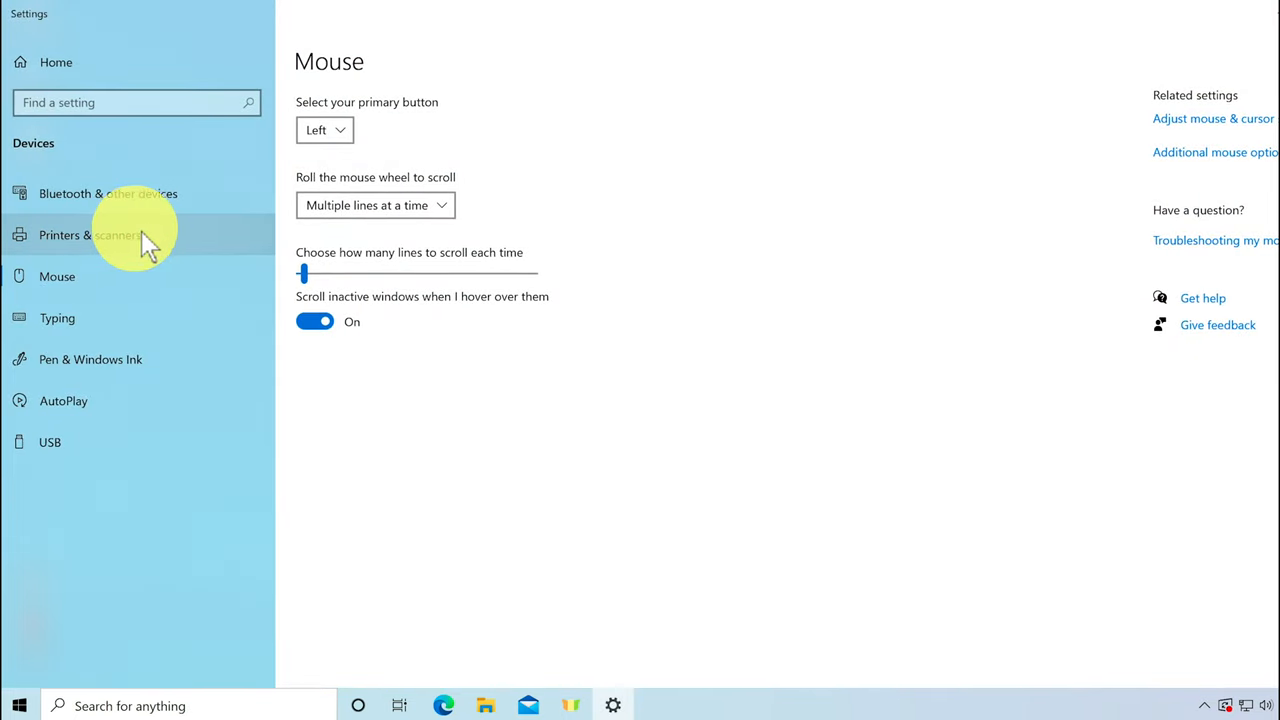
{"action": "mouse_move", "coordinate": [404, 272]}
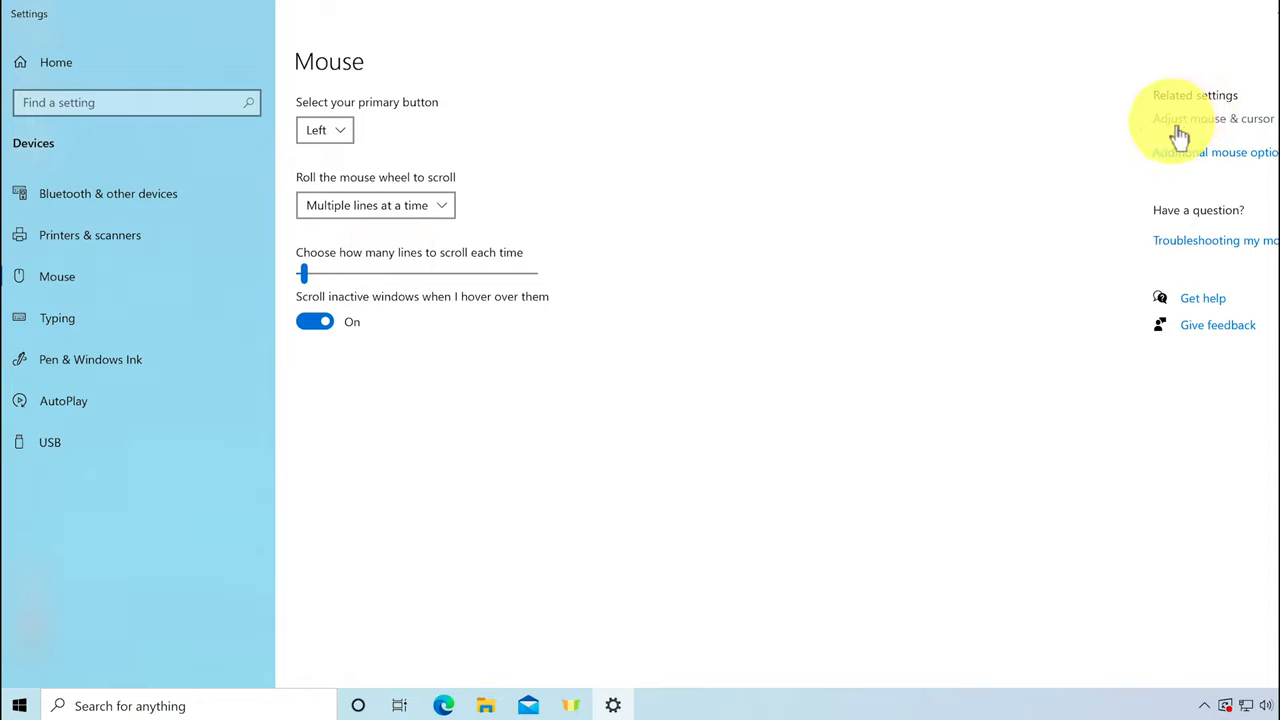
- Try a larger pointer size, return it to smallest, and keep the white pointer colour
{"action": "left_click", "coordinate": [1212, 118]}
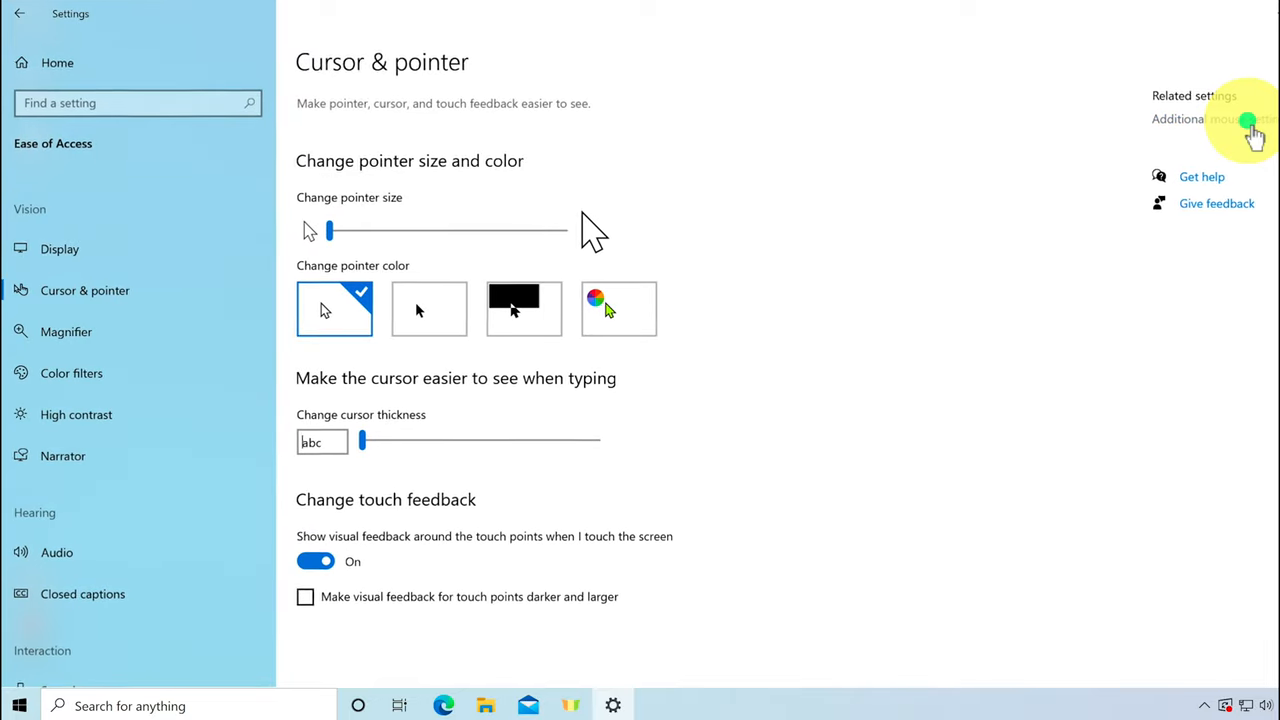
{"action": "mouse_move", "coordinate": [822, 304]}
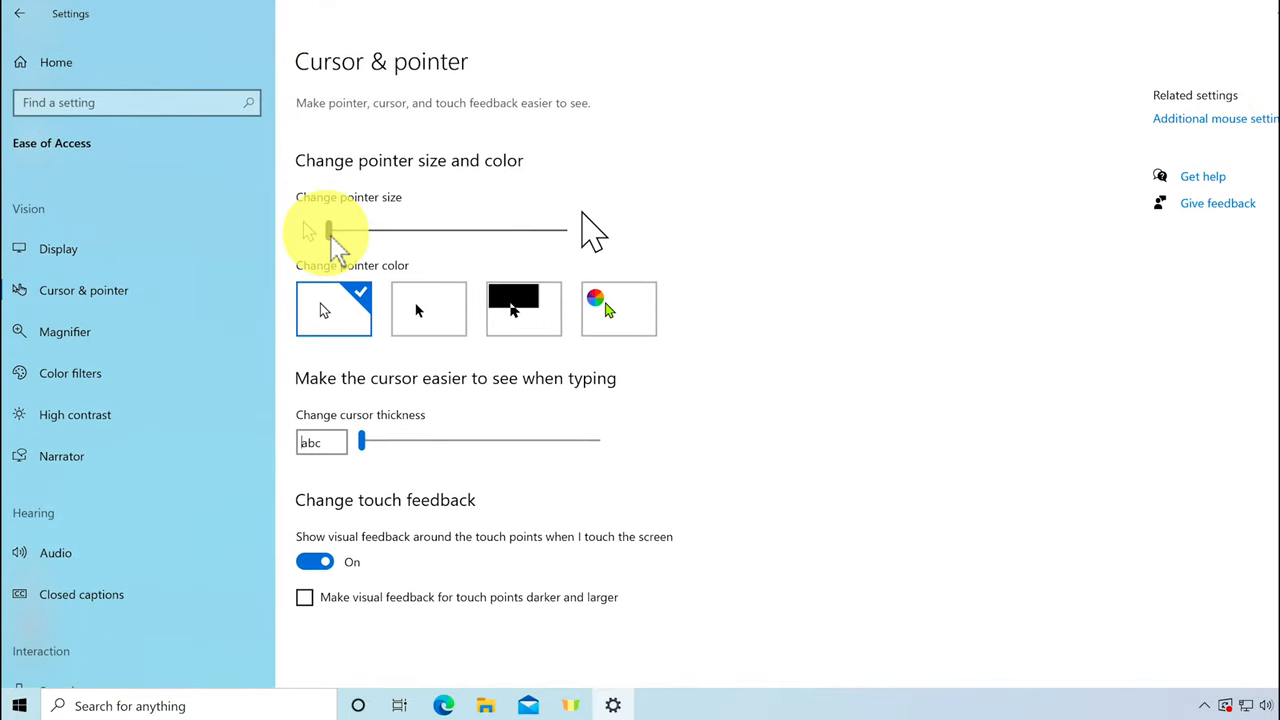
{"action": "left_click_drag", "start_coordinate": [330, 232], "coordinate": [544, 232]}
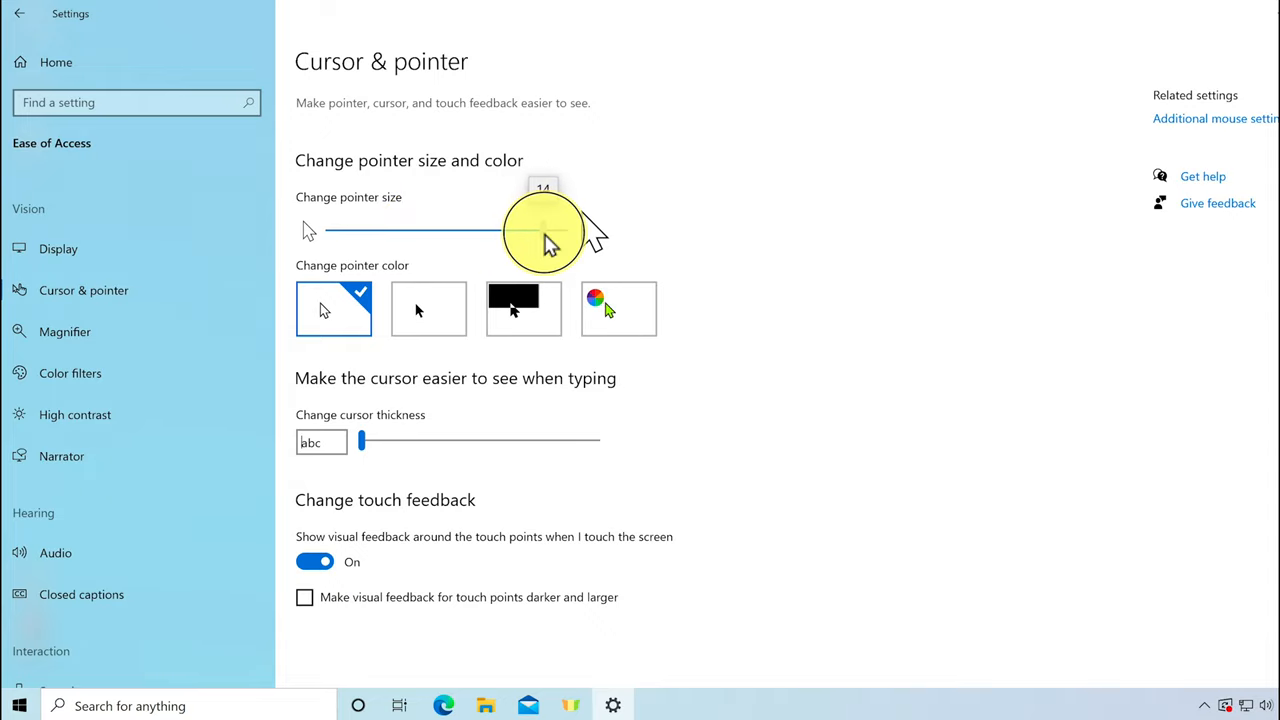
{"action": "left_click_drag", "start_coordinate": [544, 230], "coordinate": [328, 230]}
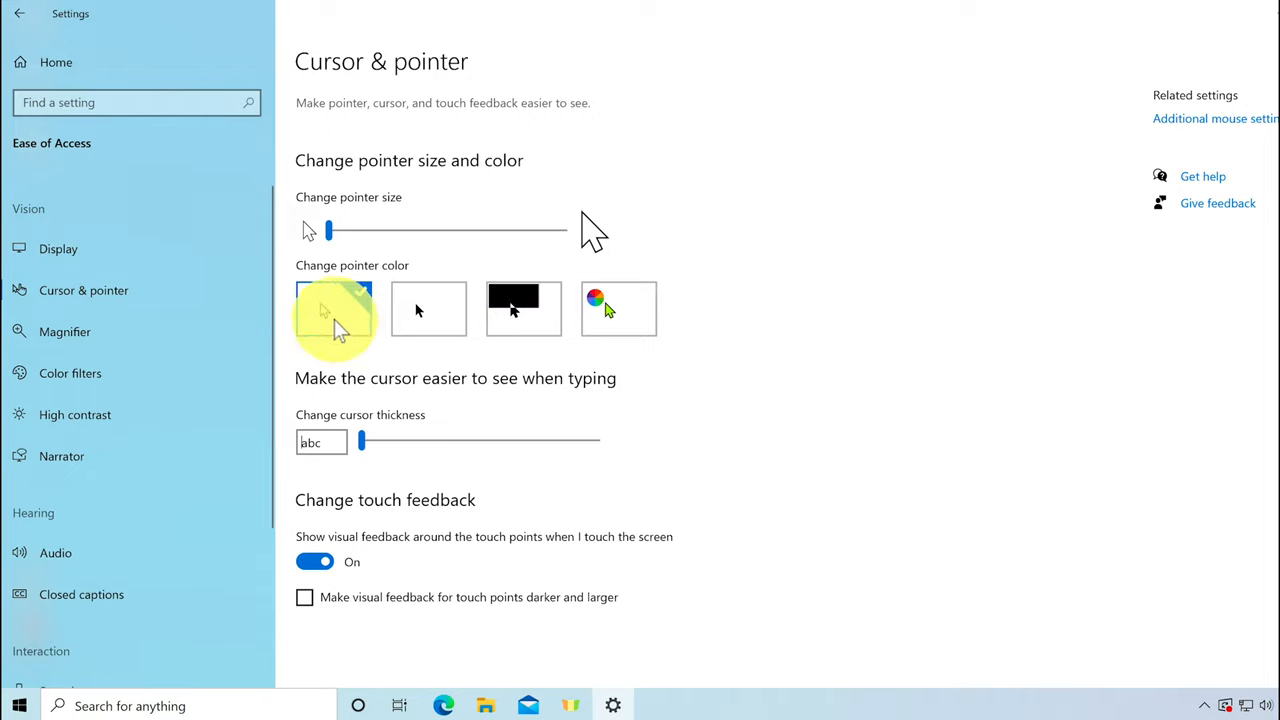
{"action": "left_click", "coordinate": [332, 308]}
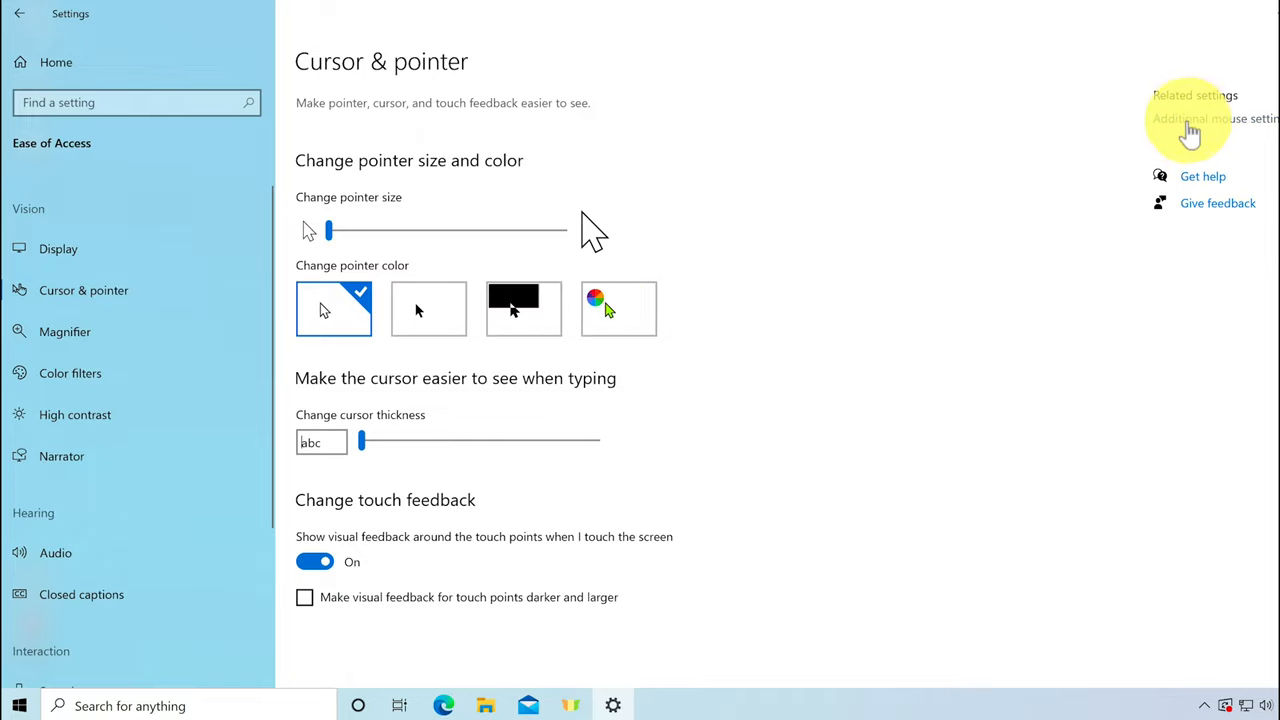
- Review the Pointers list and Pointer Options in classic Mouse Properties without changing anything
{"action": "left_click", "coordinate": [1212, 118]}
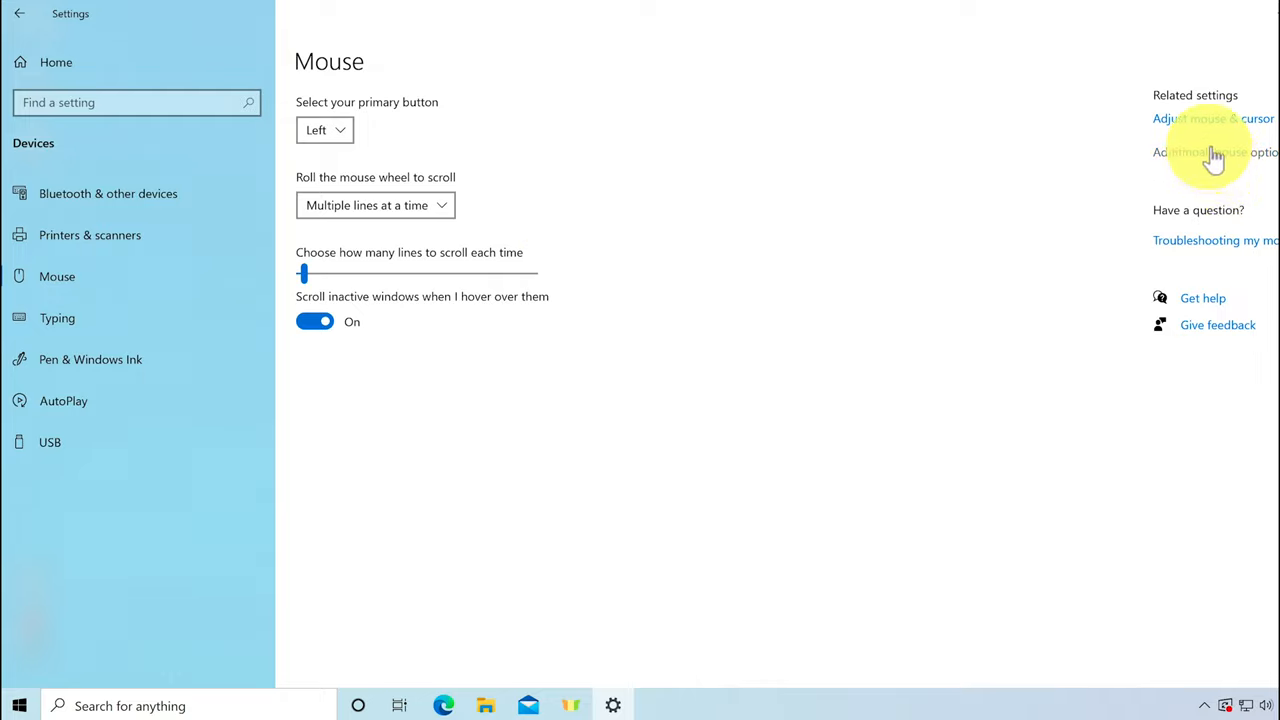
{"action": "mouse_move", "coordinate": [1196, 168]}
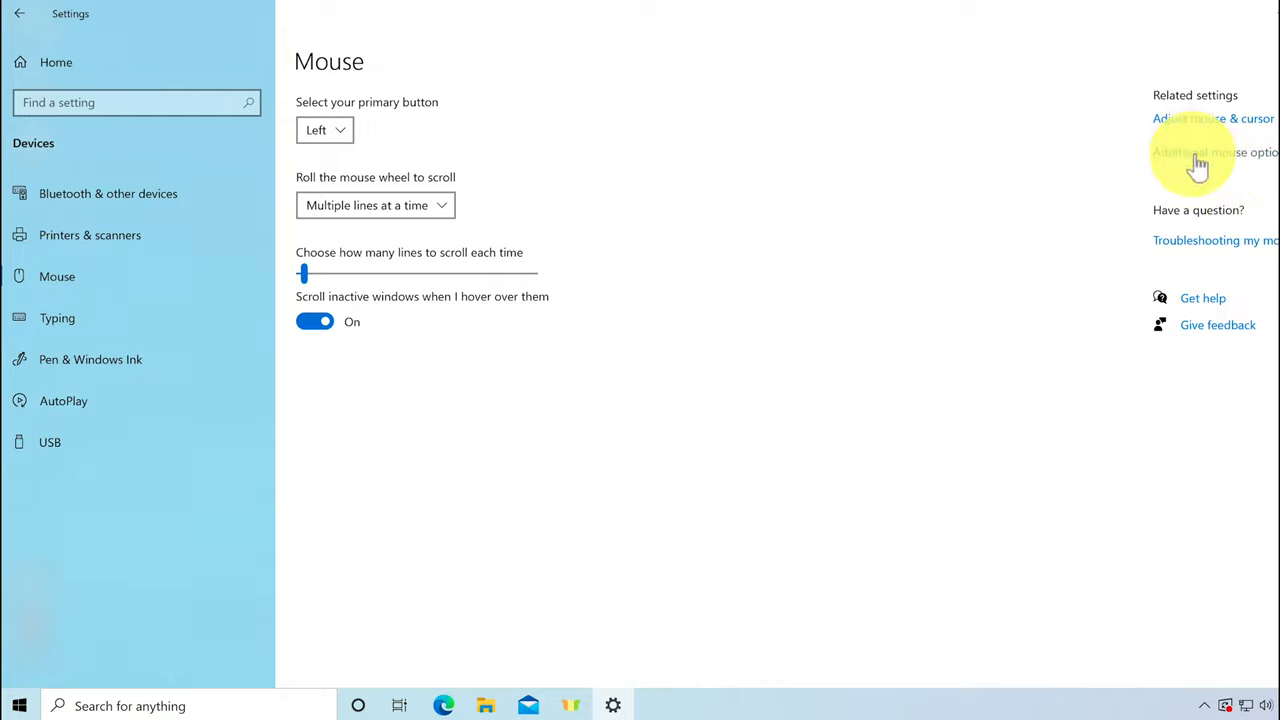
{"action": "left_click", "coordinate": [1210, 152]}
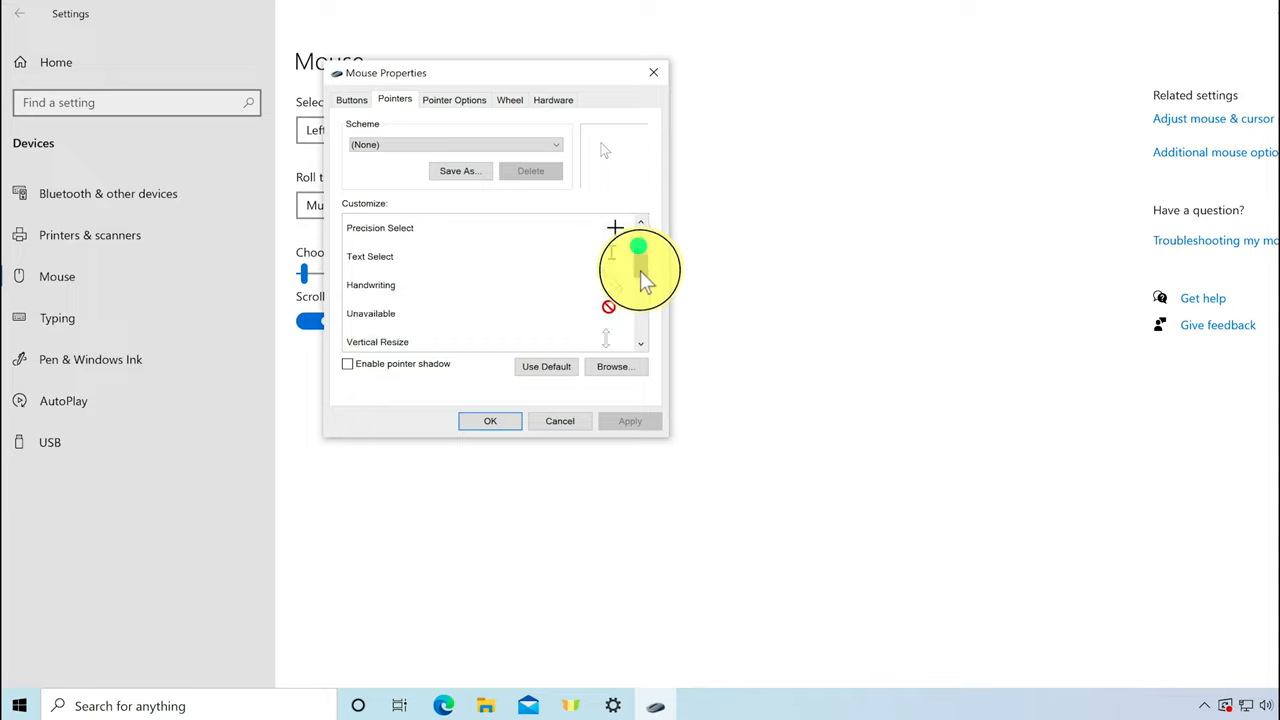
{"action": "scroll", "scroll_direction": "down", "scroll_amount": 3}
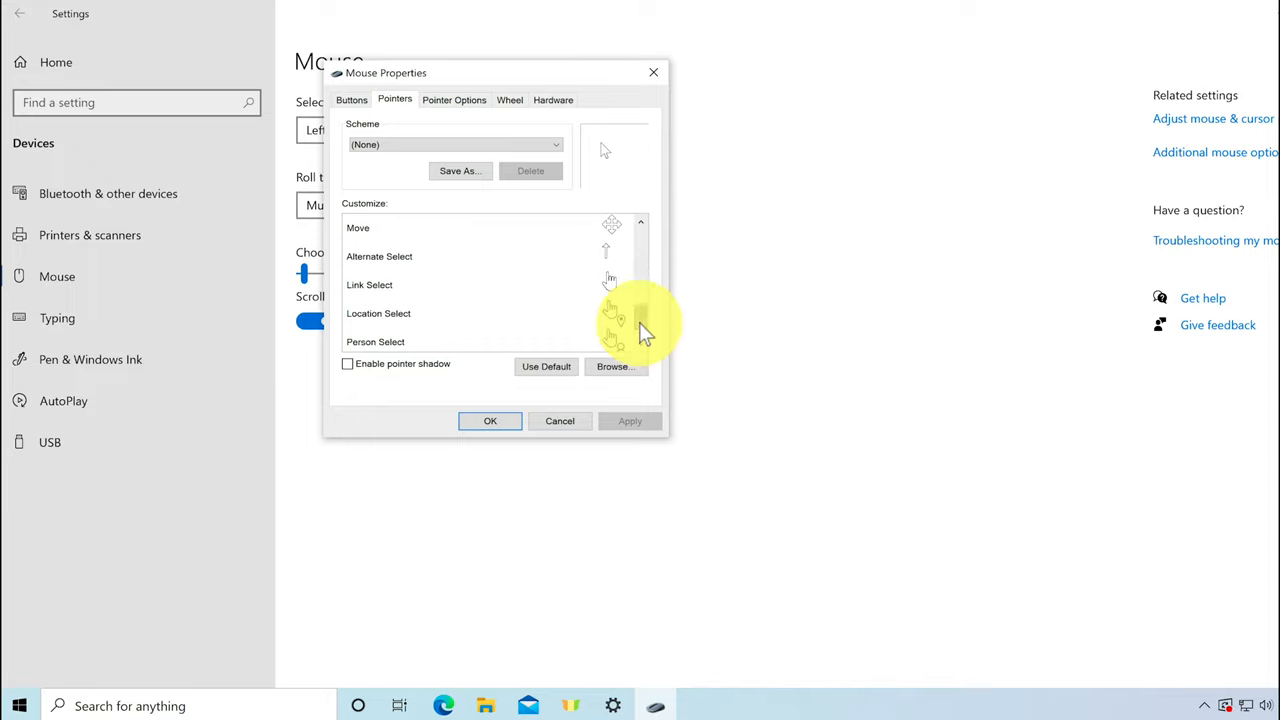
{"action": "scroll", "scroll_direction": "down", "scroll_amount": 3}
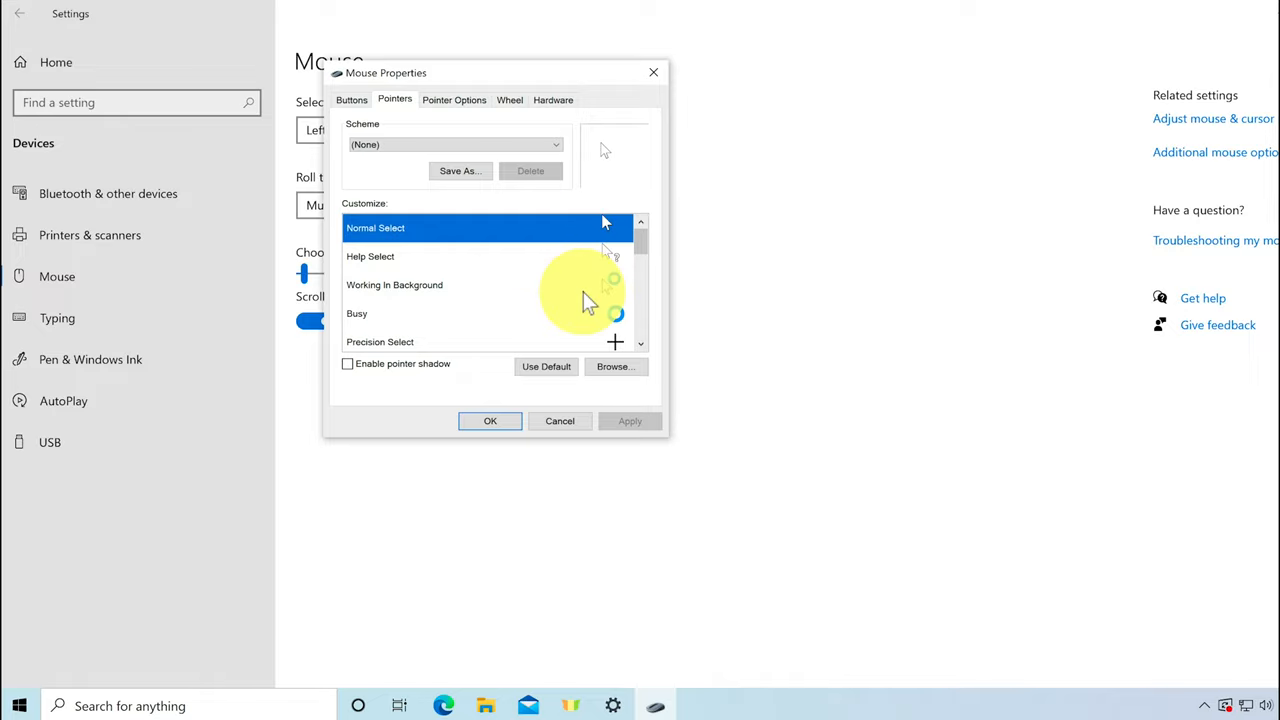
{"action": "mouse_move", "coordinate": [628, 436]}
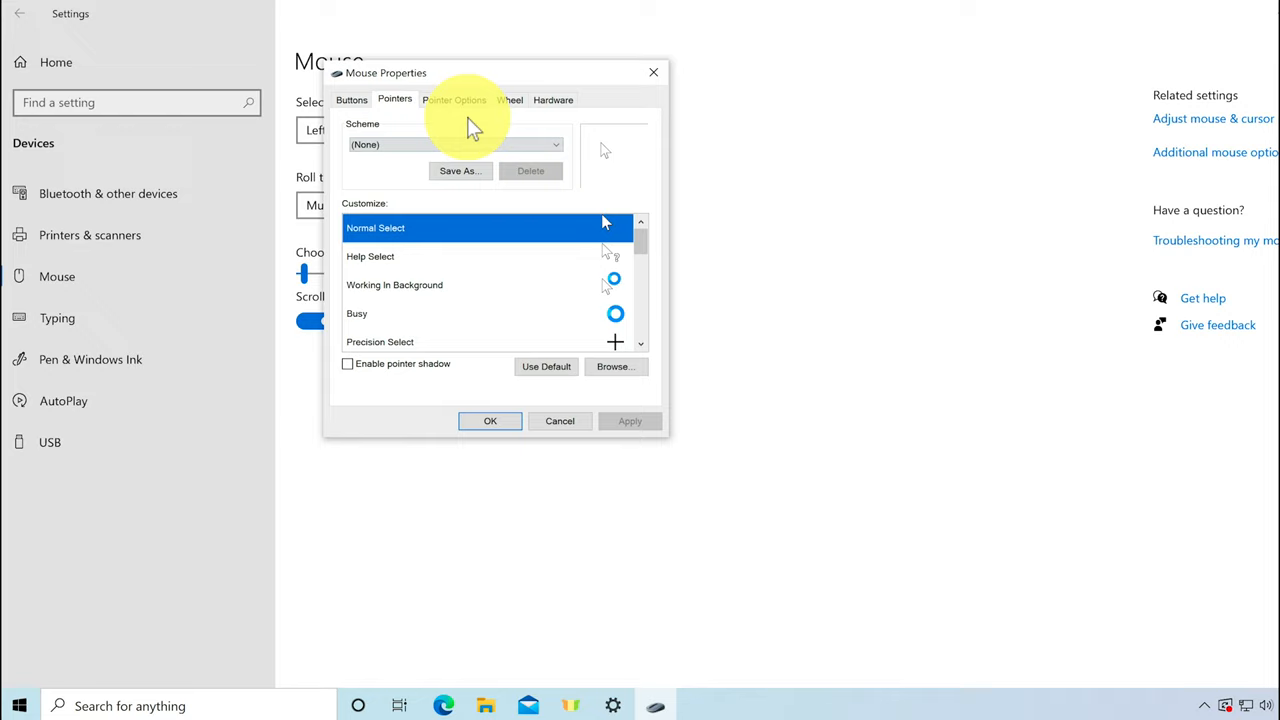
{"action": "left_click", "coordinate": [468, 100]}
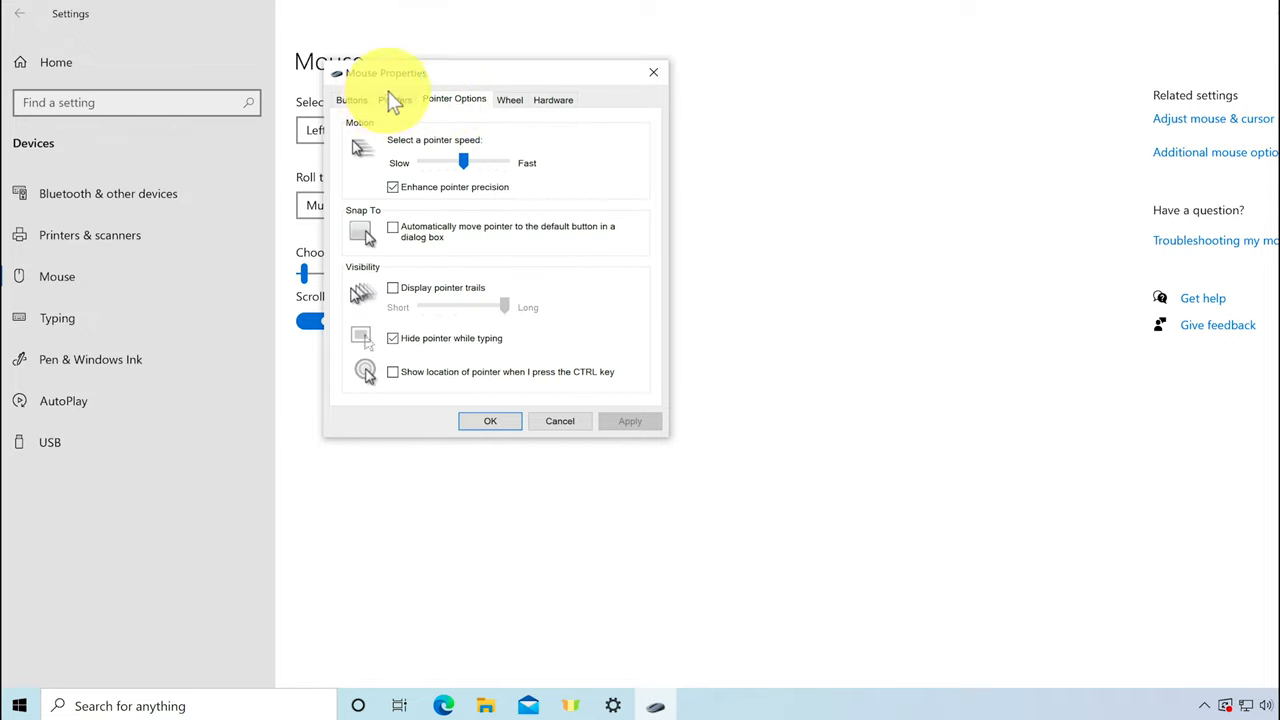
{"action": "left_click", "coordinate": [394, 100]}
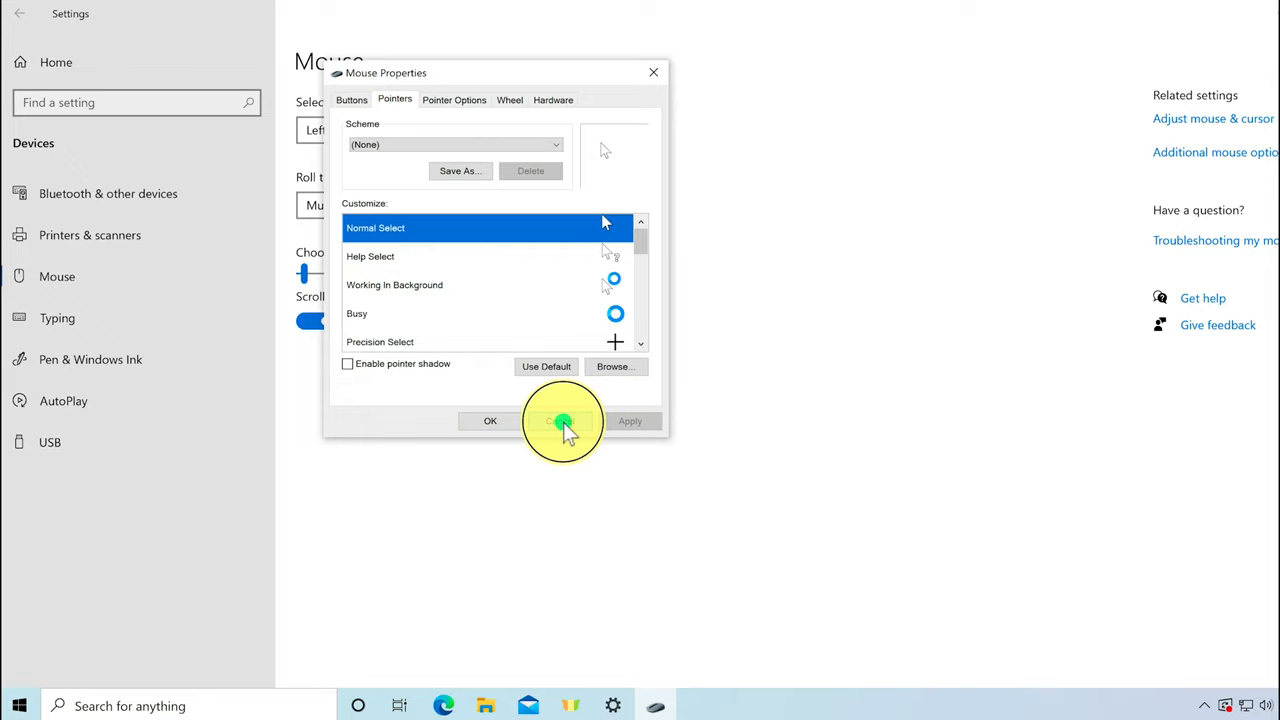
- Close Mouse Properties and get the free Mouse pointer highlight app from its Store page in Edge
{"action": "left_click", "coordinate": [560, 420]}
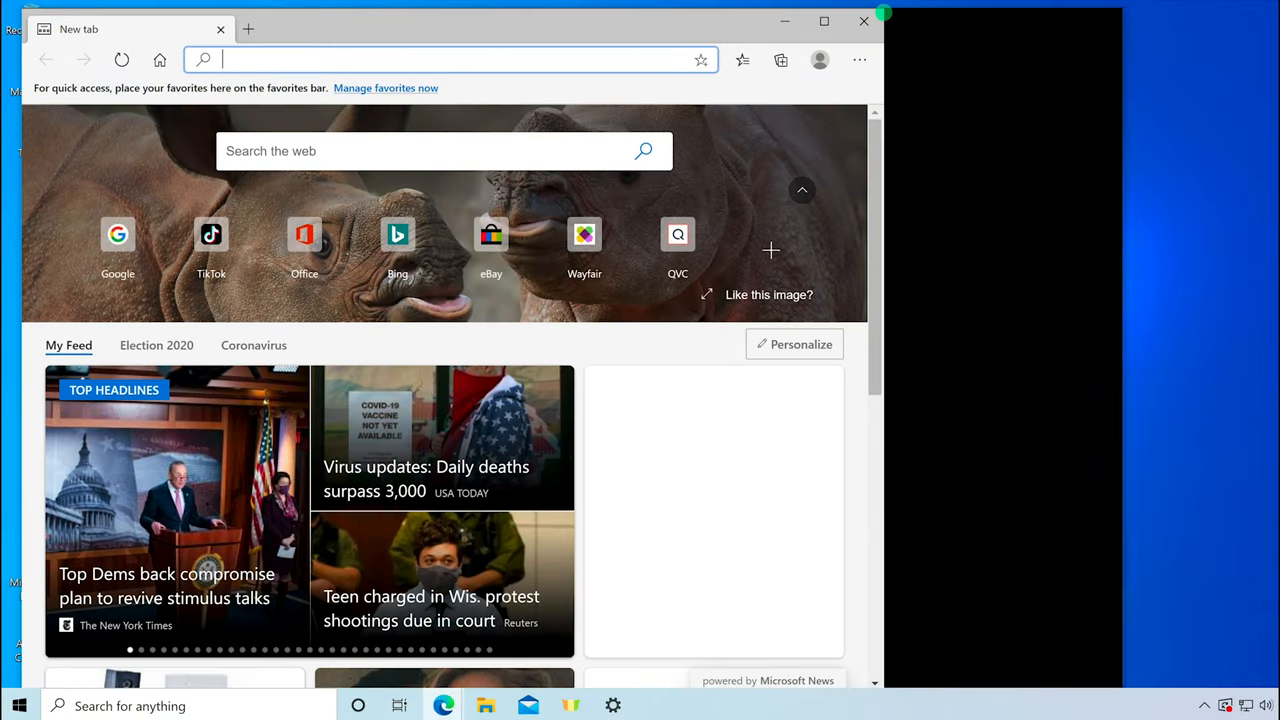
{"action": "left_click", "coordinate": [820, 24]}
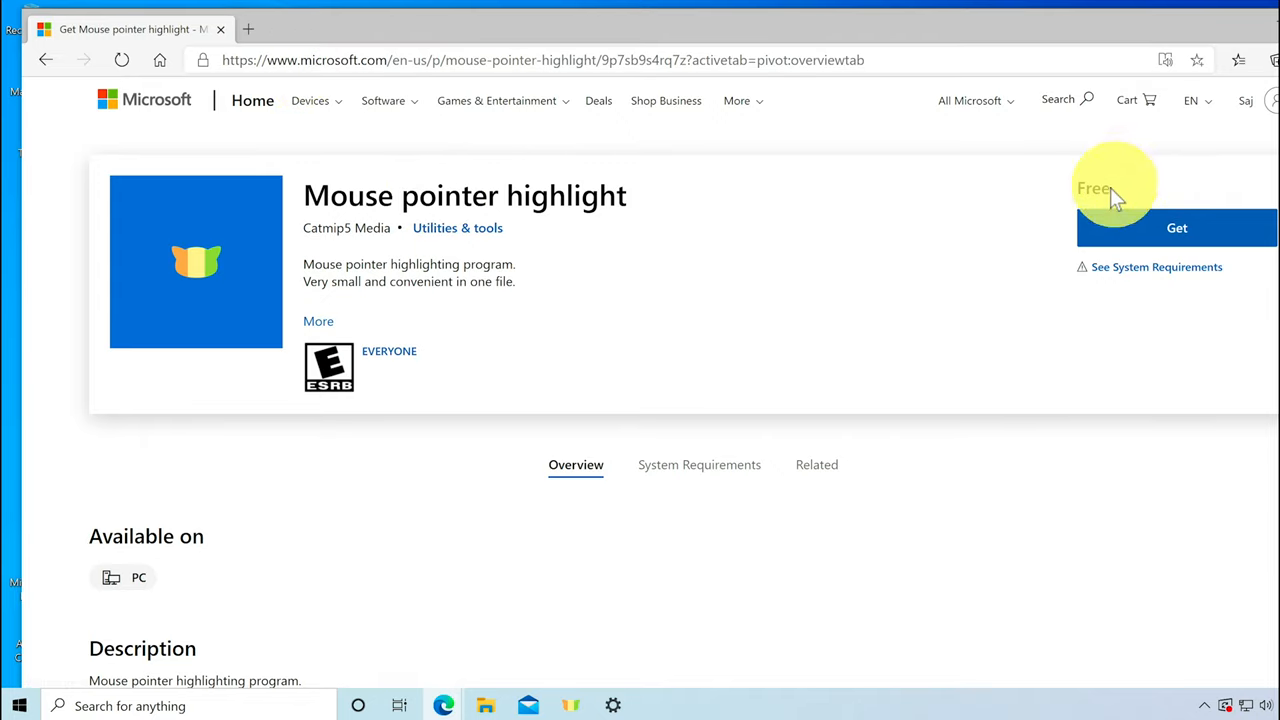
{"action": "left_click", "coordinate": [1148, 234]}
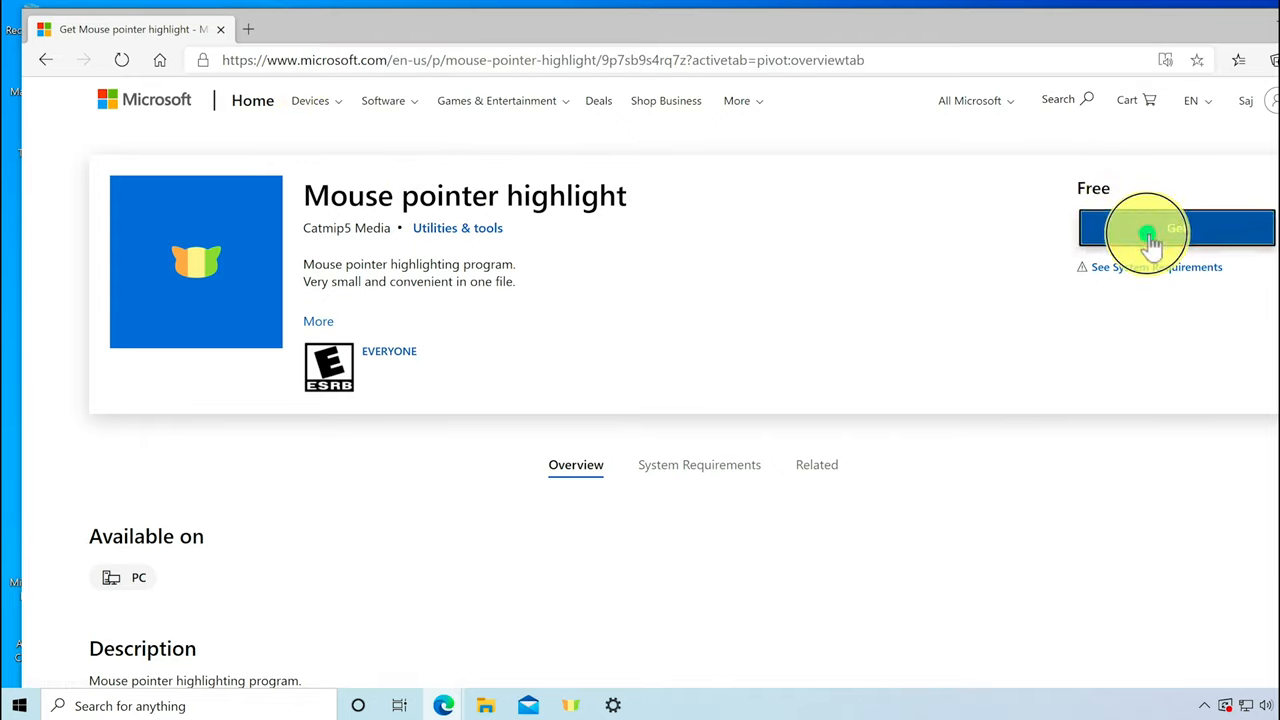
{"action": "left_click", "coordinate": [1150, 228]}
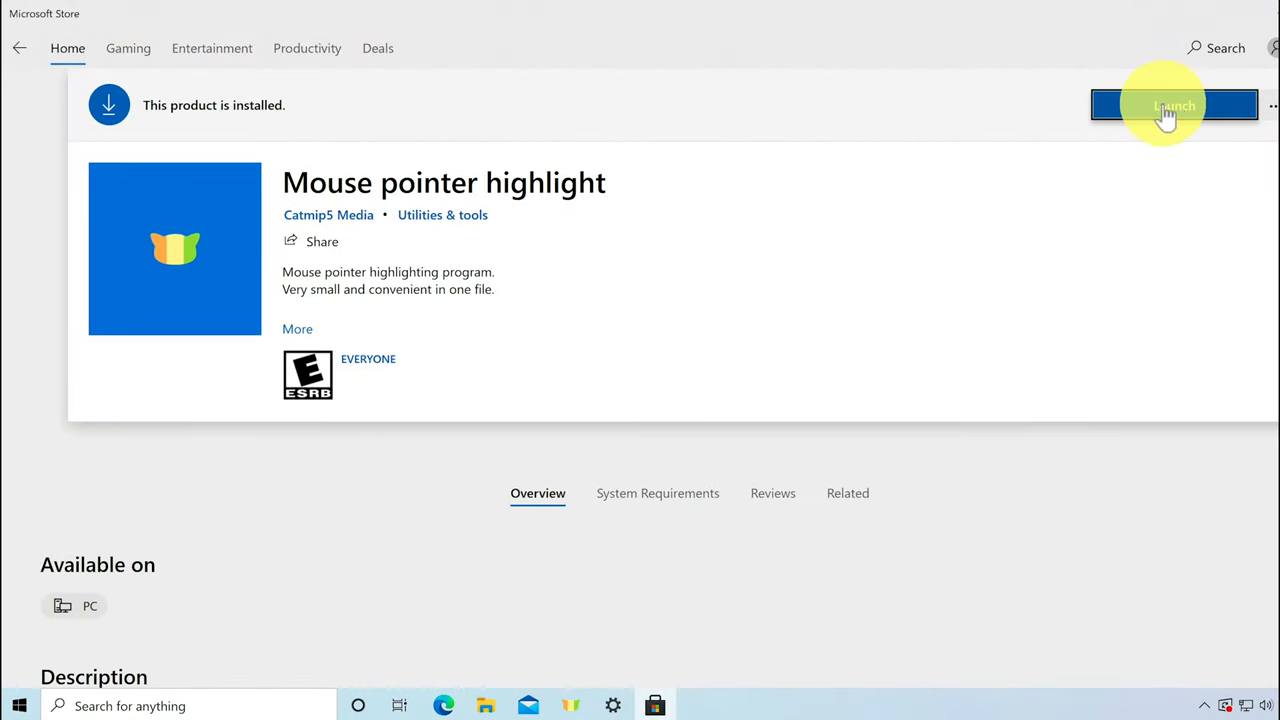
- Launch the installed app and dismiss the 'already running' notice
{"action": "left_click", "coordinate": [1174, 104]}
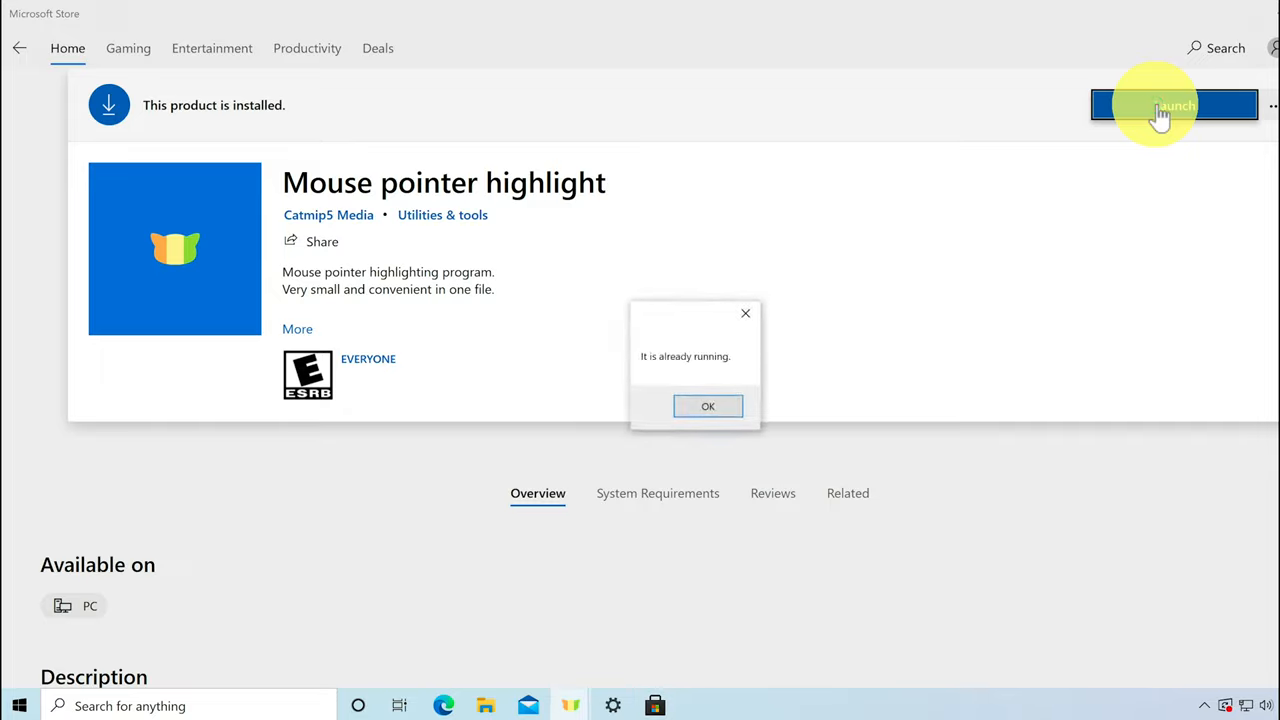
{"action": "left_click", "coordinate": [708, 406]}
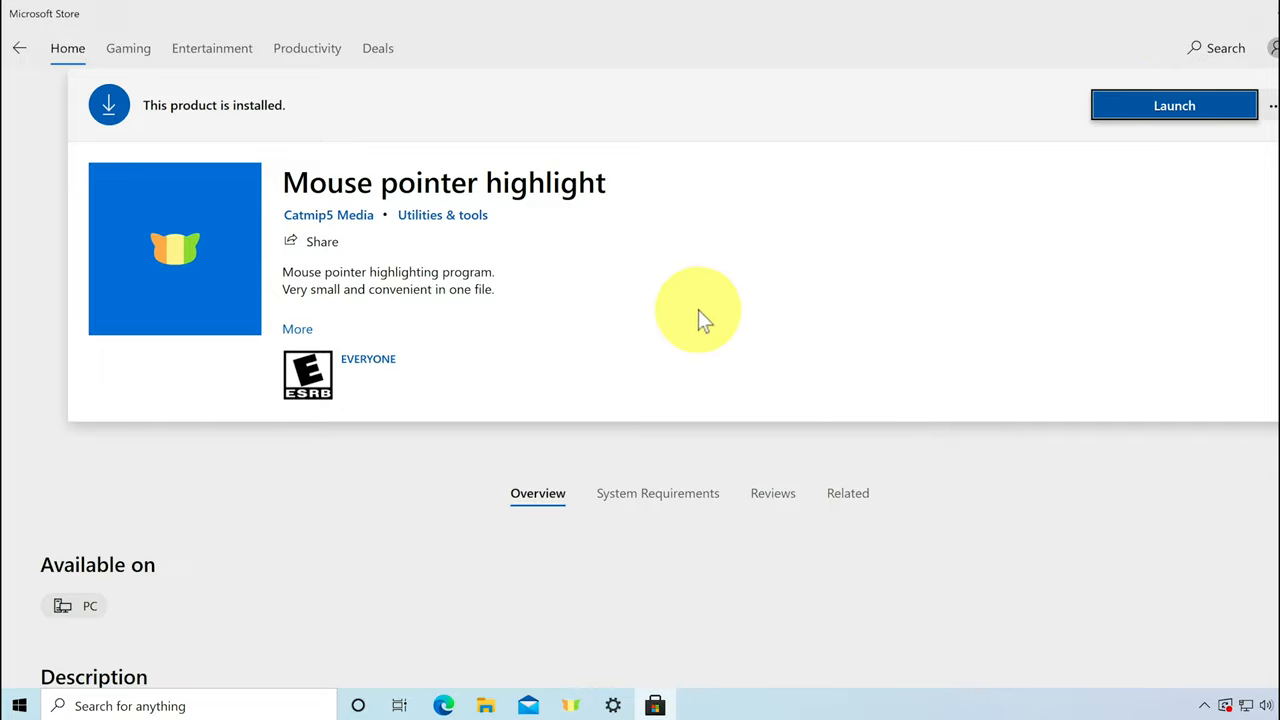
{"action": "mouse_move", "coordinate": [1264, 20]}
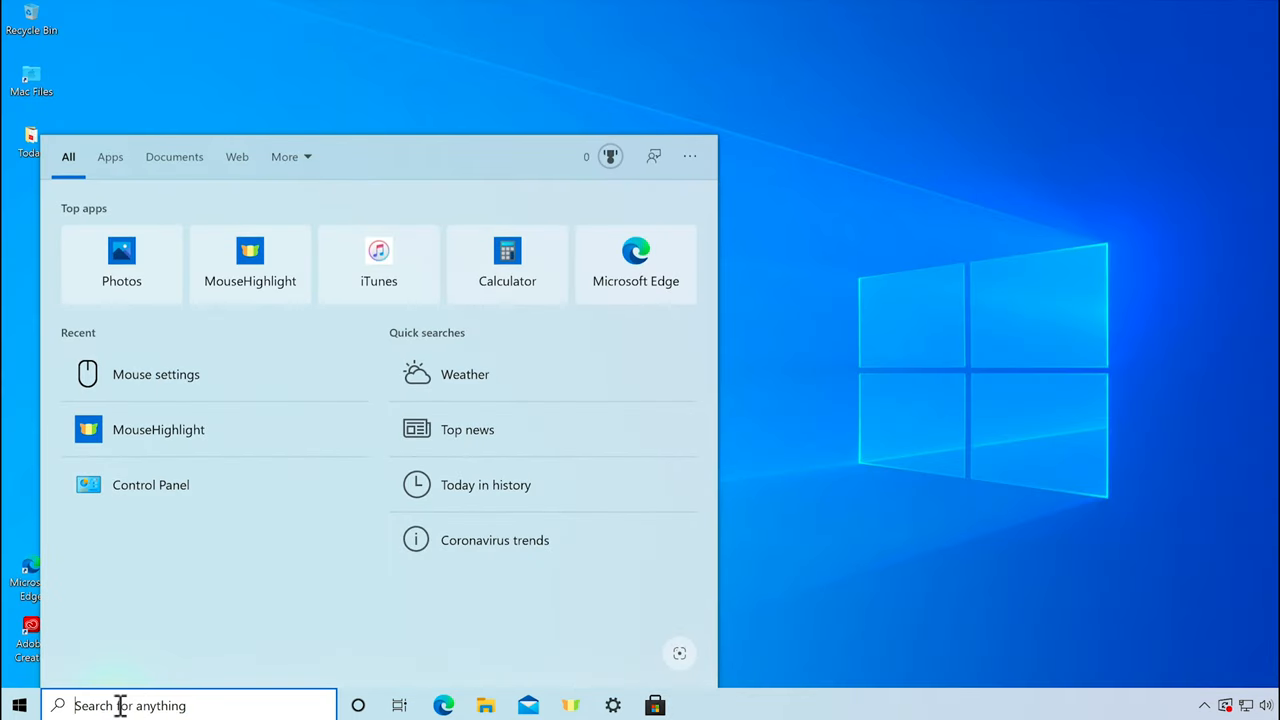
- Dismiss the search panel and bring up the Mouse Highlight window from the taskbar
{"action": "left_click", "coordinate": [164, 432]}
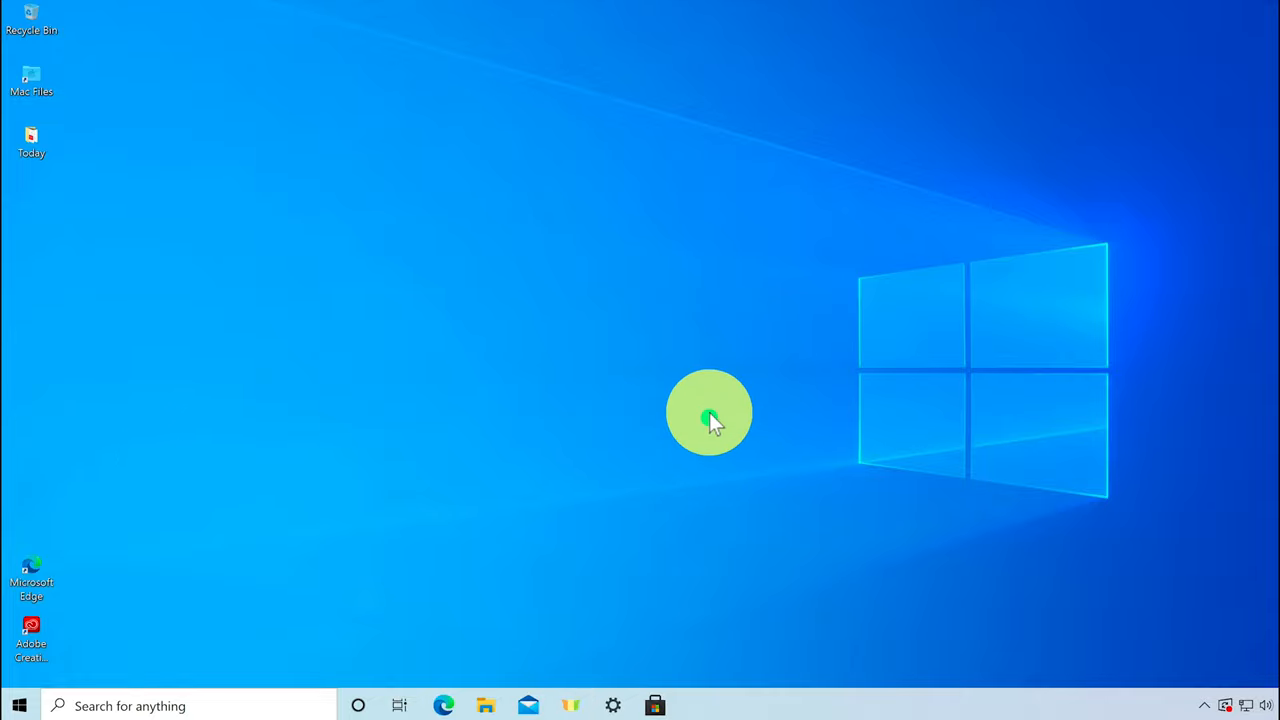
{"action": "left_click", "coordinate": [568, 700]}
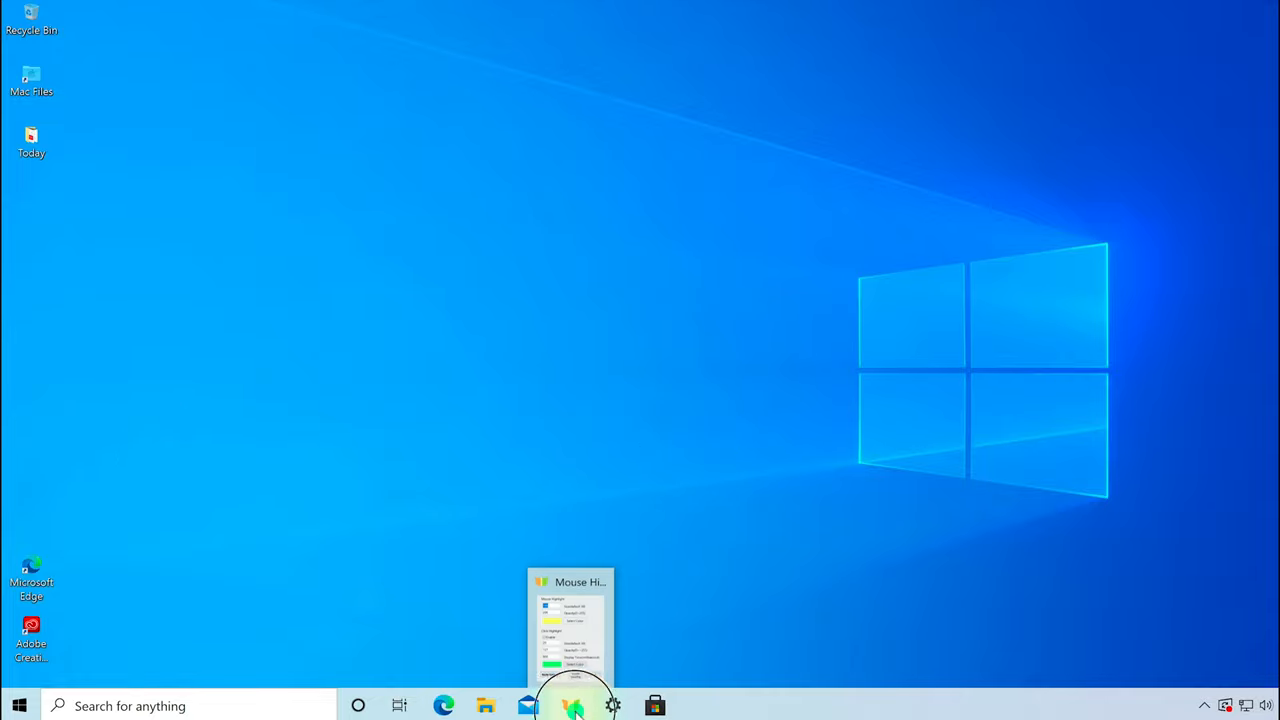
{"action": "left_click", "coordinate": [572, 704]}
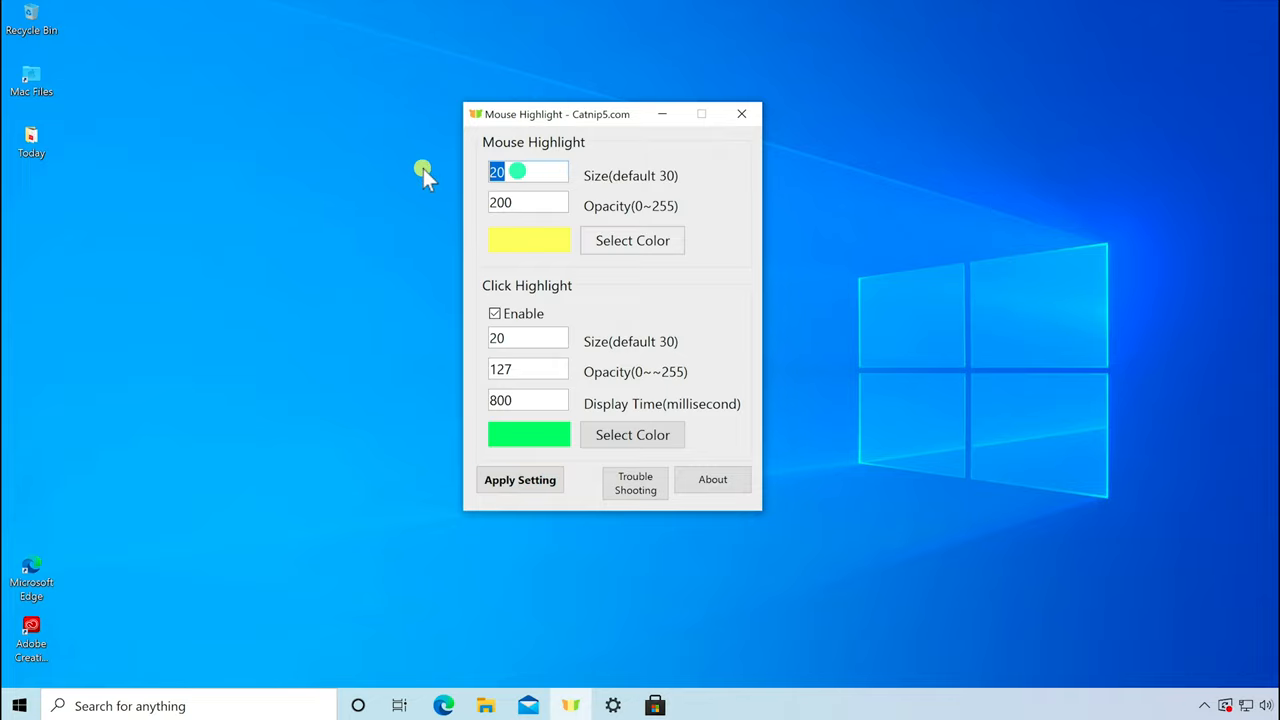
- Set the cursor highlight size to 100 and apply it
{"action": "left_click", "coordinate": [520, 480]}
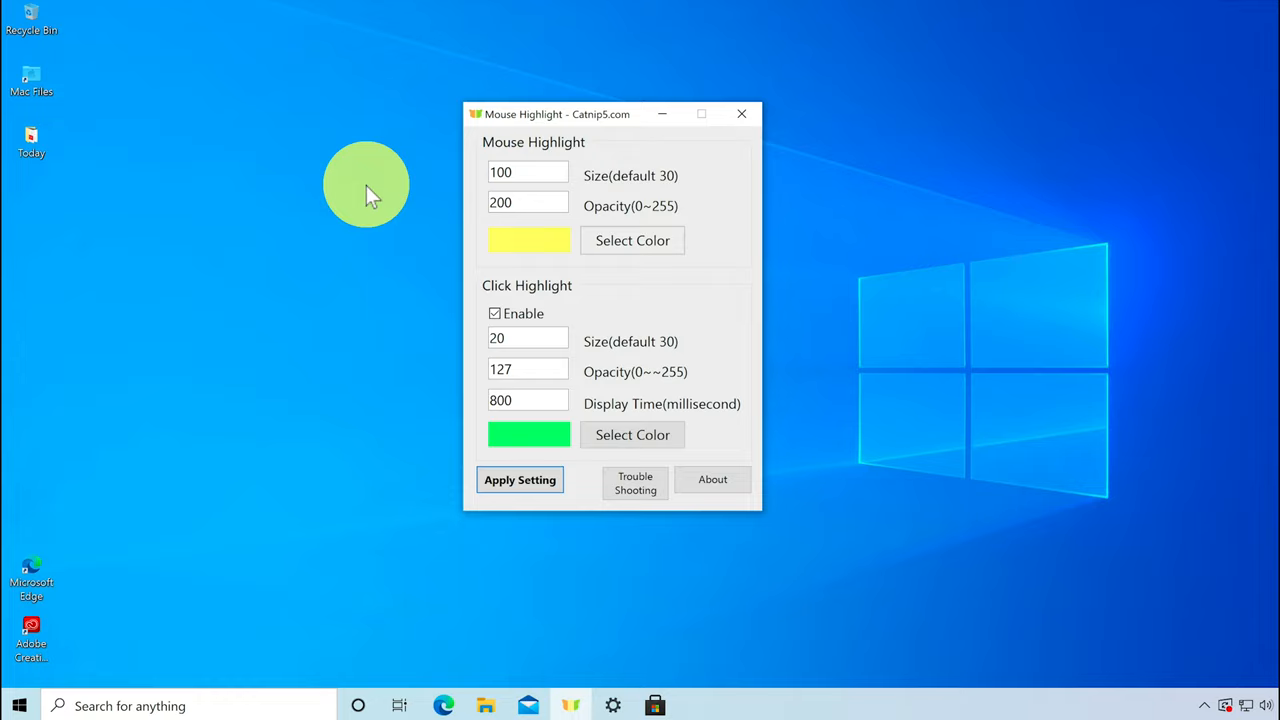
{"action": "mouse_move", "coordinate": [482, 218]}
{"action": "type", "text": "255"}
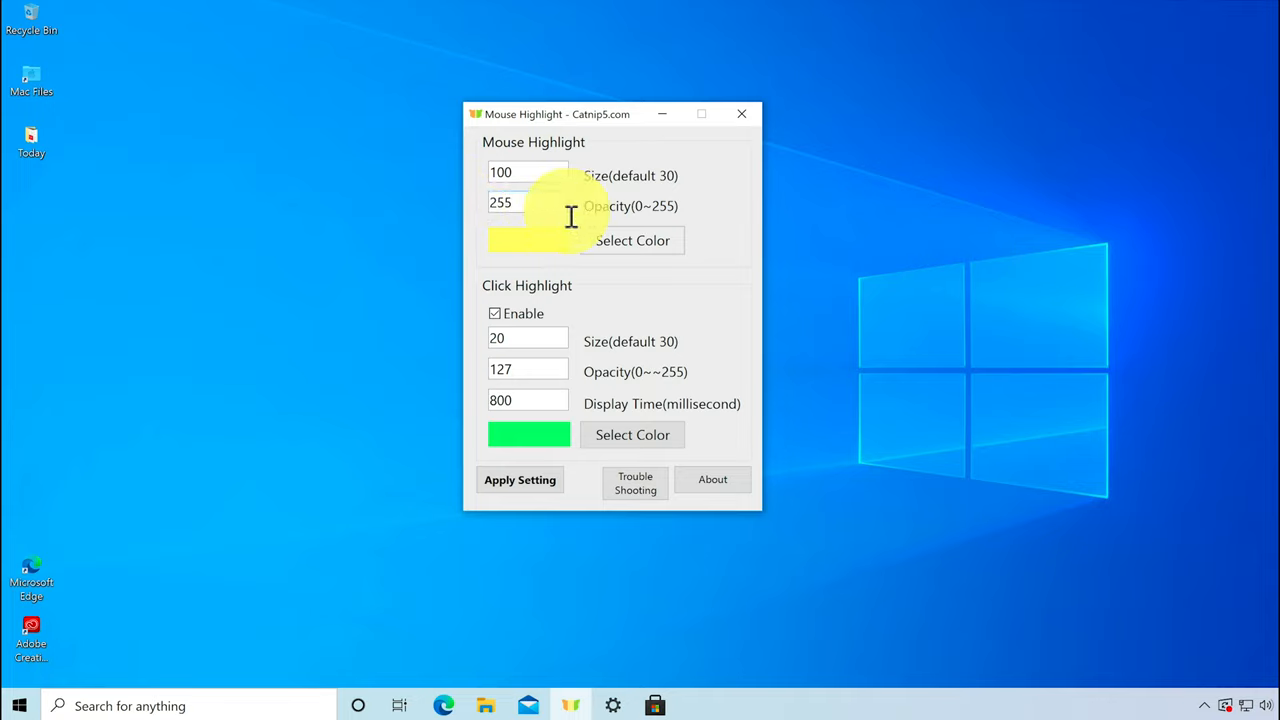
- Try cursor highlight opacity 255 and 150, then enter 200
{"action": "left_click", "coordinate": [520, 480]}
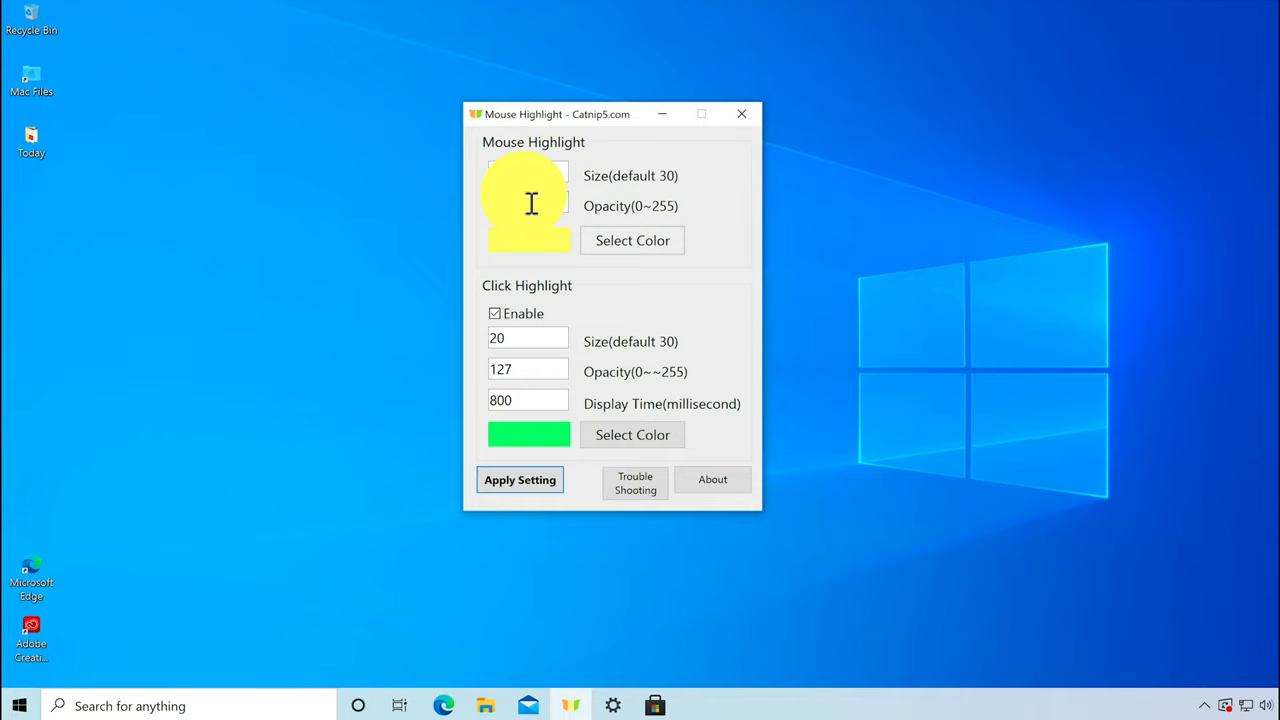
{"action": "left_click", "coordinate": [520, 480]}
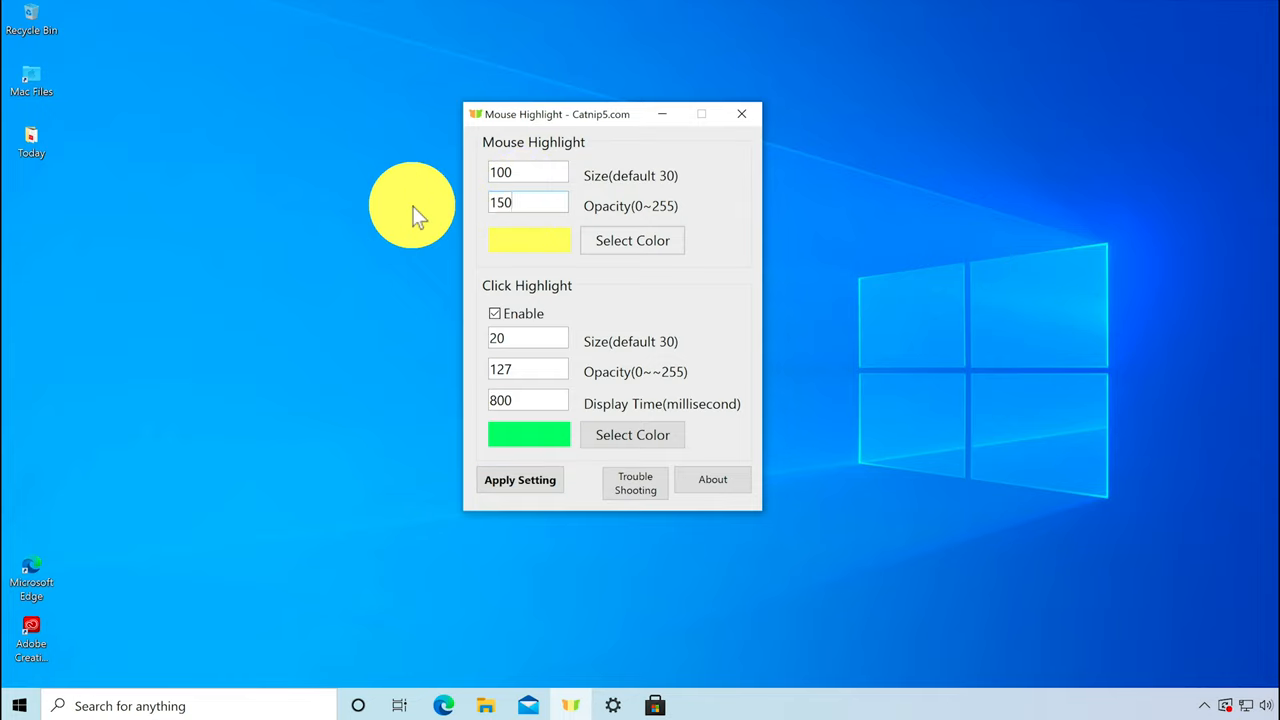
{"action": "left_click", "coordinate": [520, 480]}
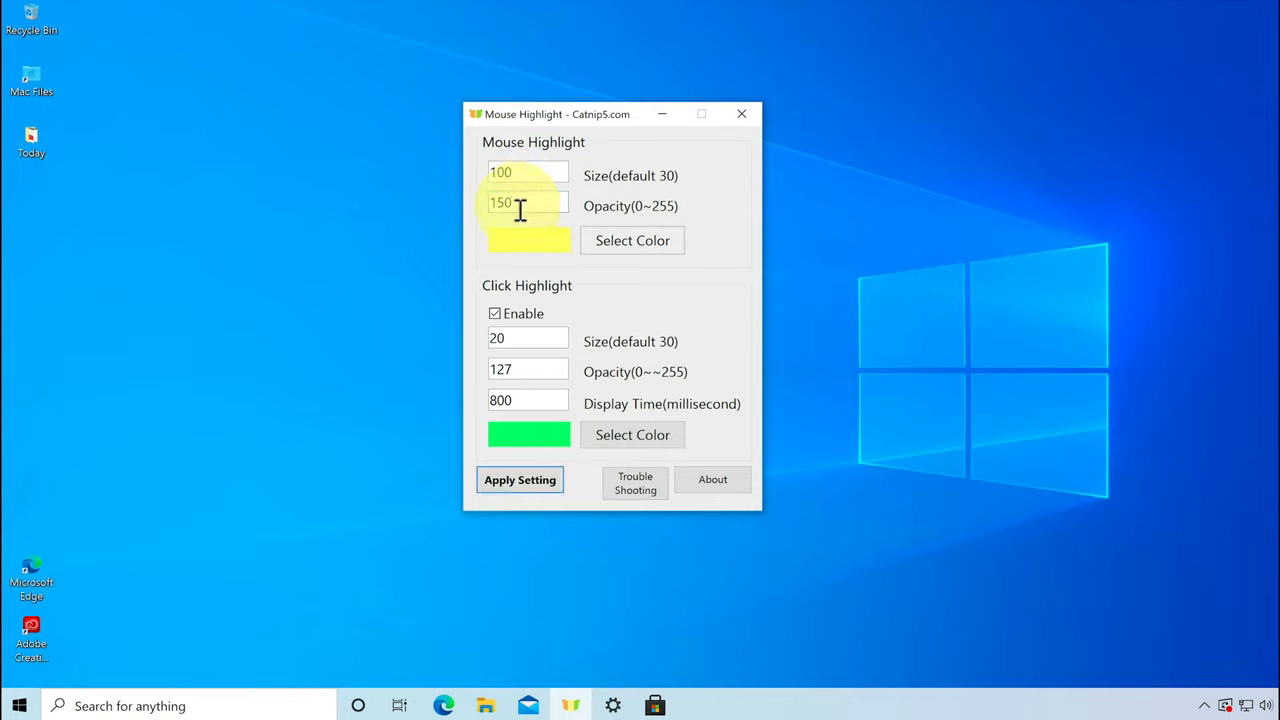
{"action": "type", "text": "200"}
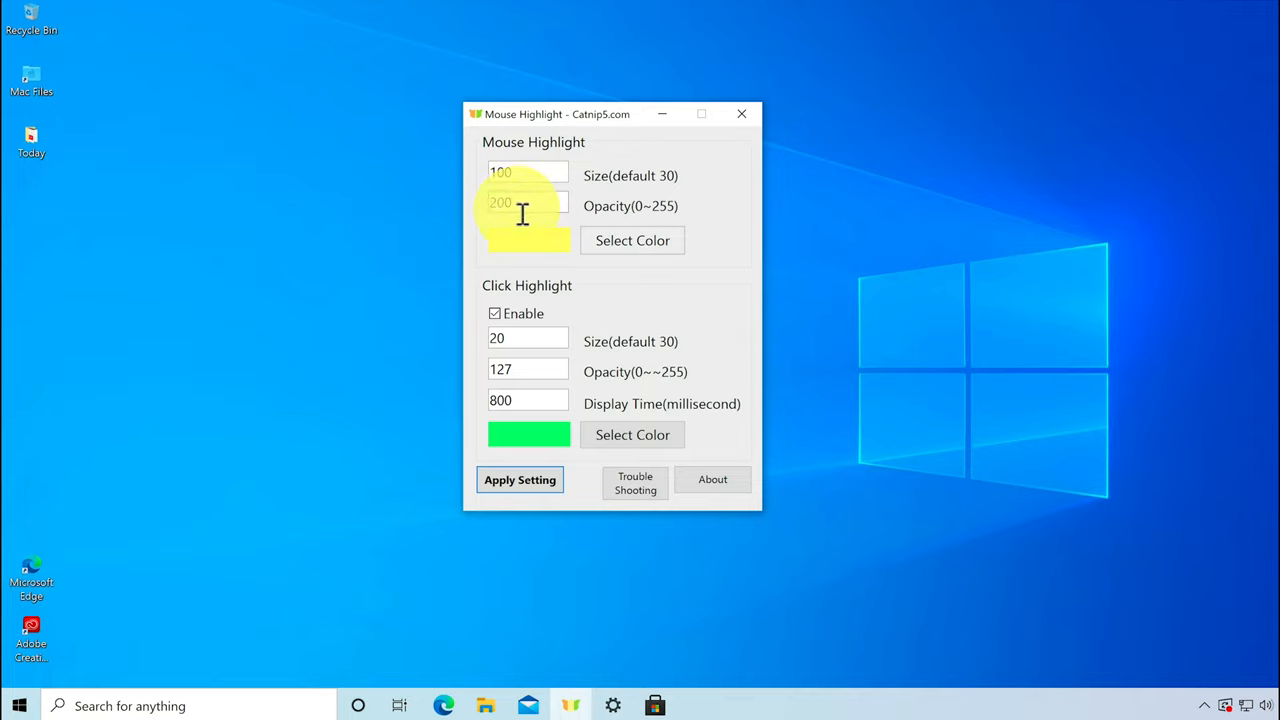
- Try green for the cursor highlight, then set it back to yellow
{"action": "left_click", "coordinate": [632, 240]}
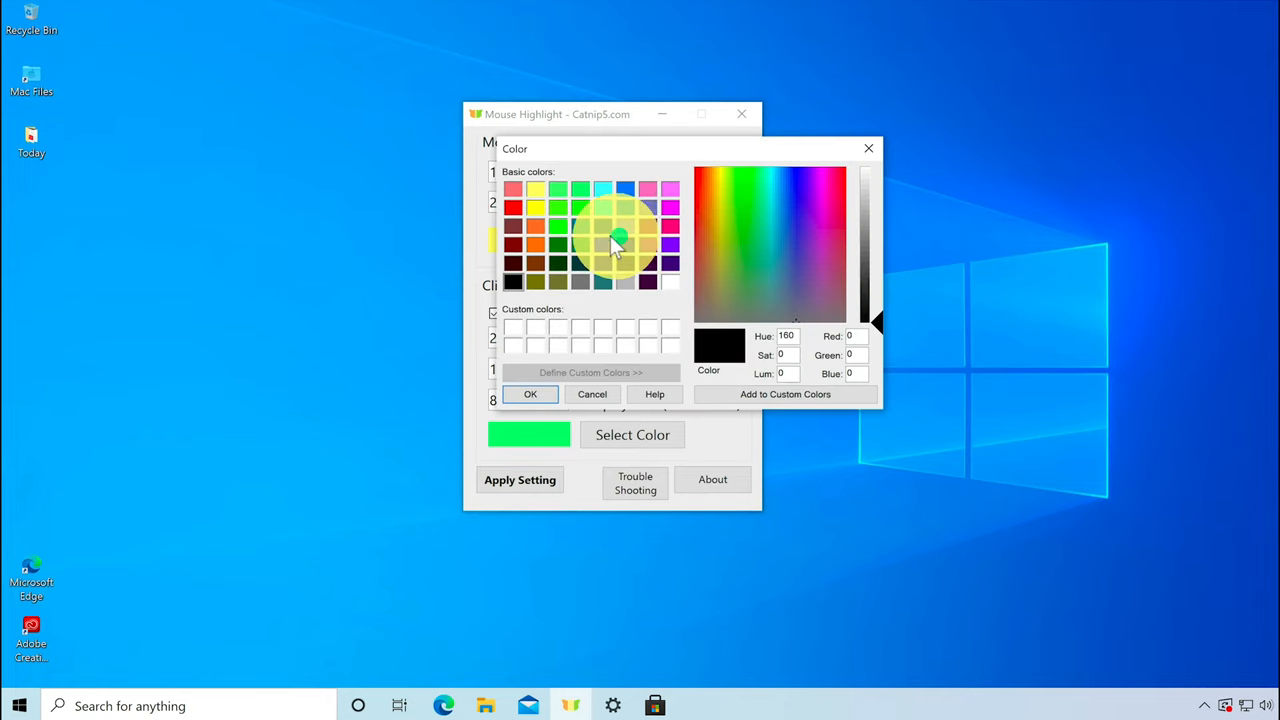
{"action": "mouse_move", "coordinate": [590, 200]}
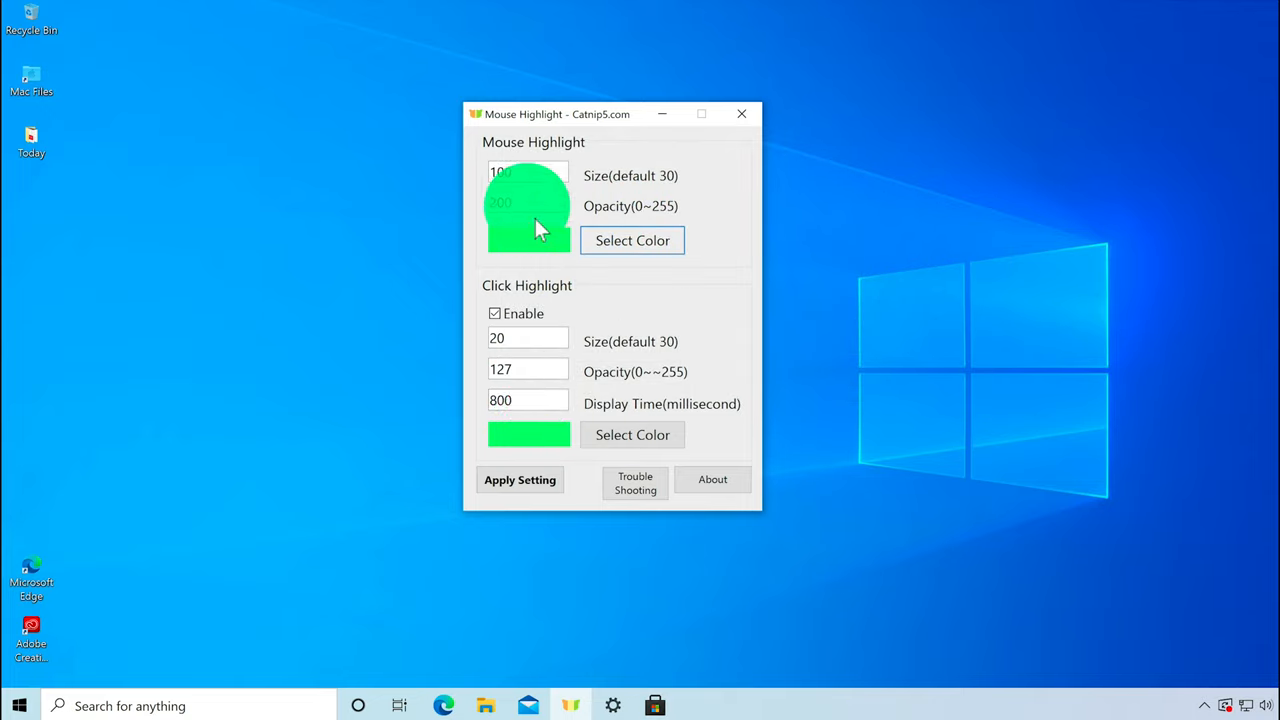
{"action": "mouse_move", "coordinate": [524, 188]}
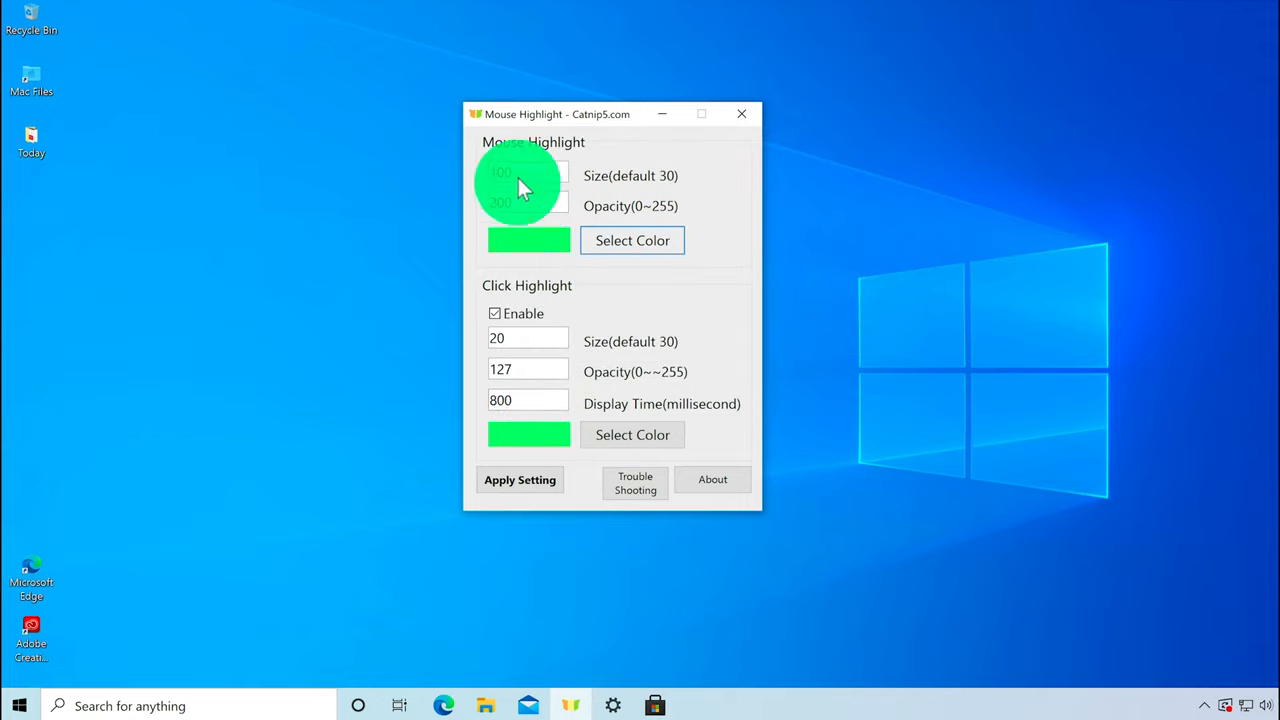
{"action": "left_click", "coordinate": [632, 240]}
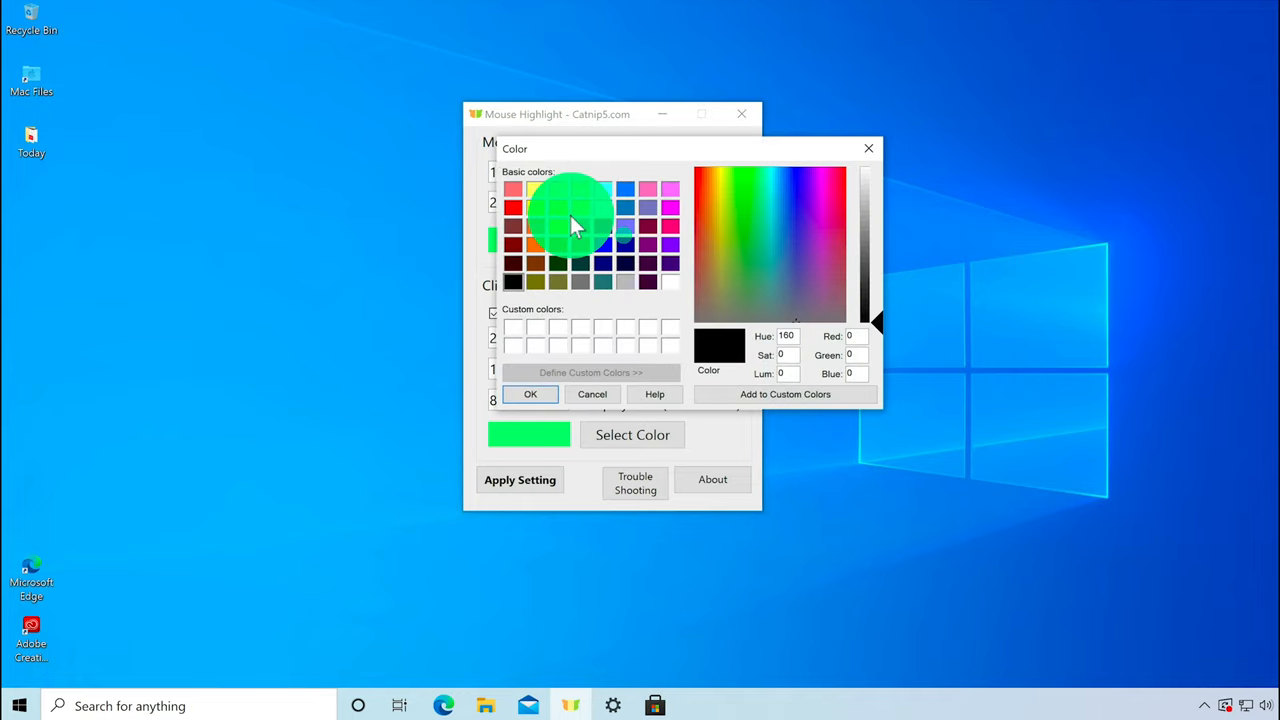
{"action": "left_click", "coordinate": [552, 196]}
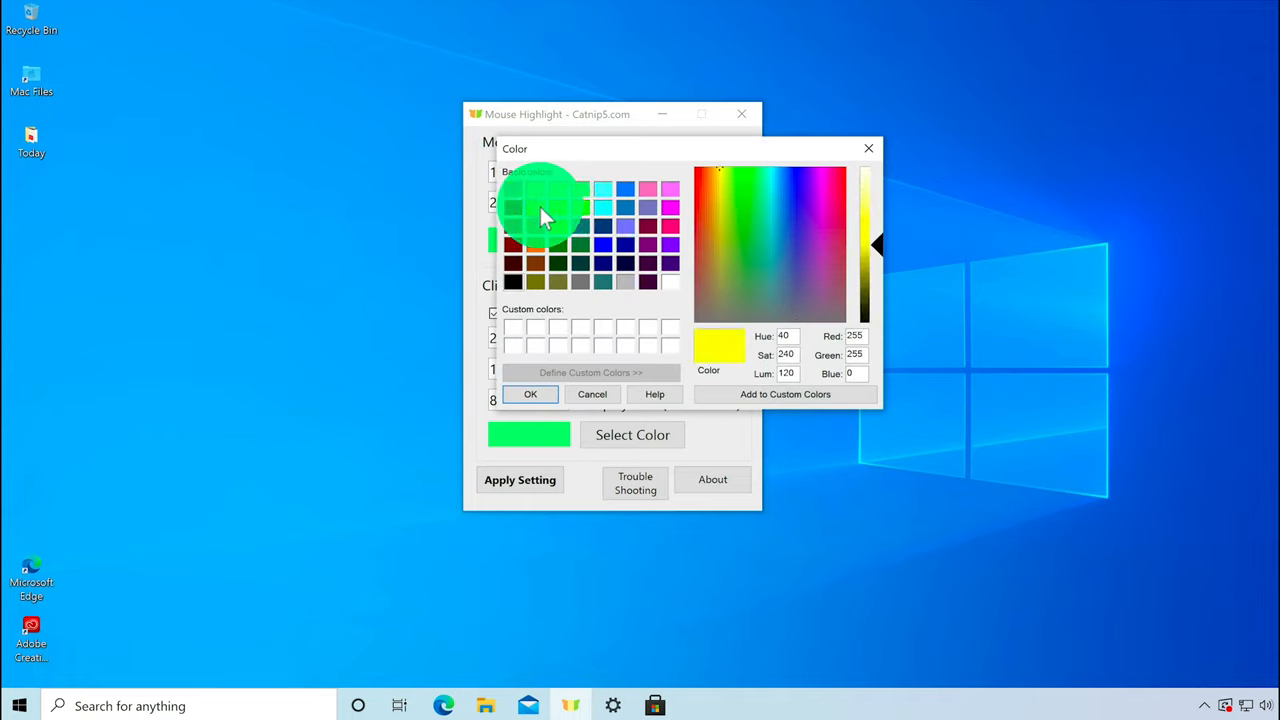
{"action": "left_click", "coordinate": [530, 394]}
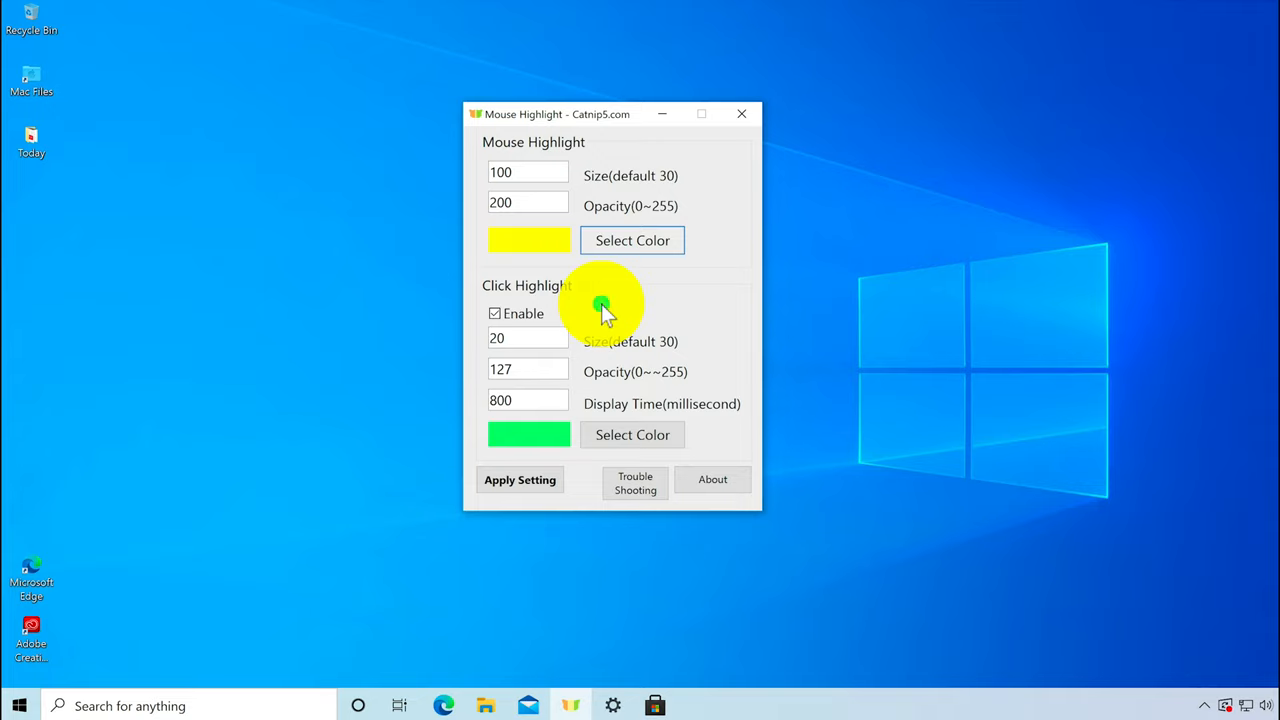
- Show the green click effect and raise click highlight size from 20 to 30
{"action": "left_click", "coordinate": [490, 312]}
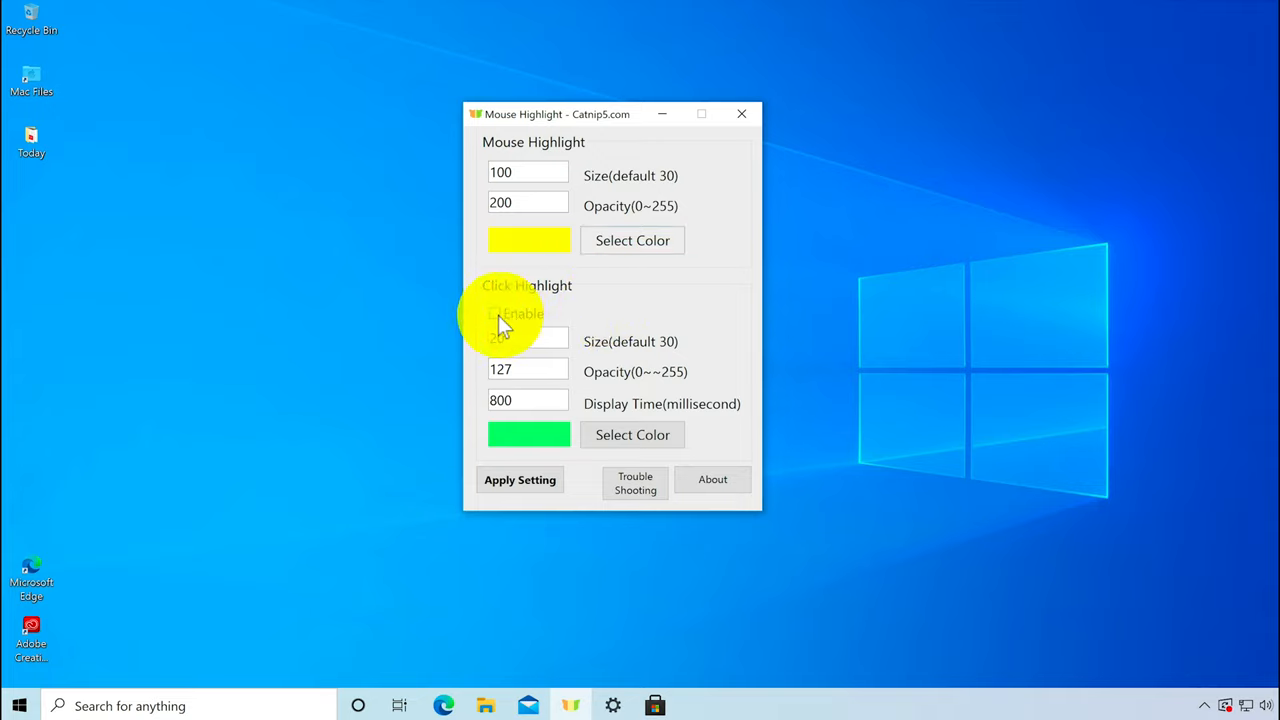
{"action": "left_click", "coordinate": [528, 340]}
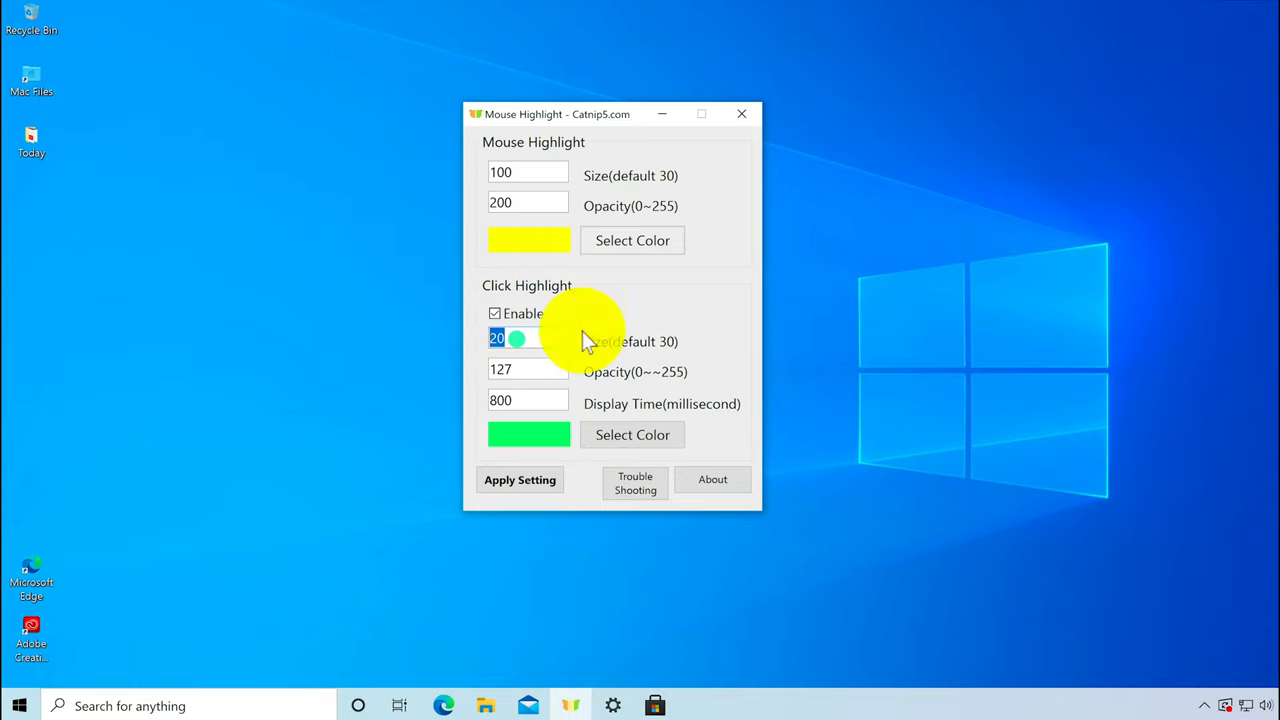
{"action": "left_click", "coordinate": [520, 480]}
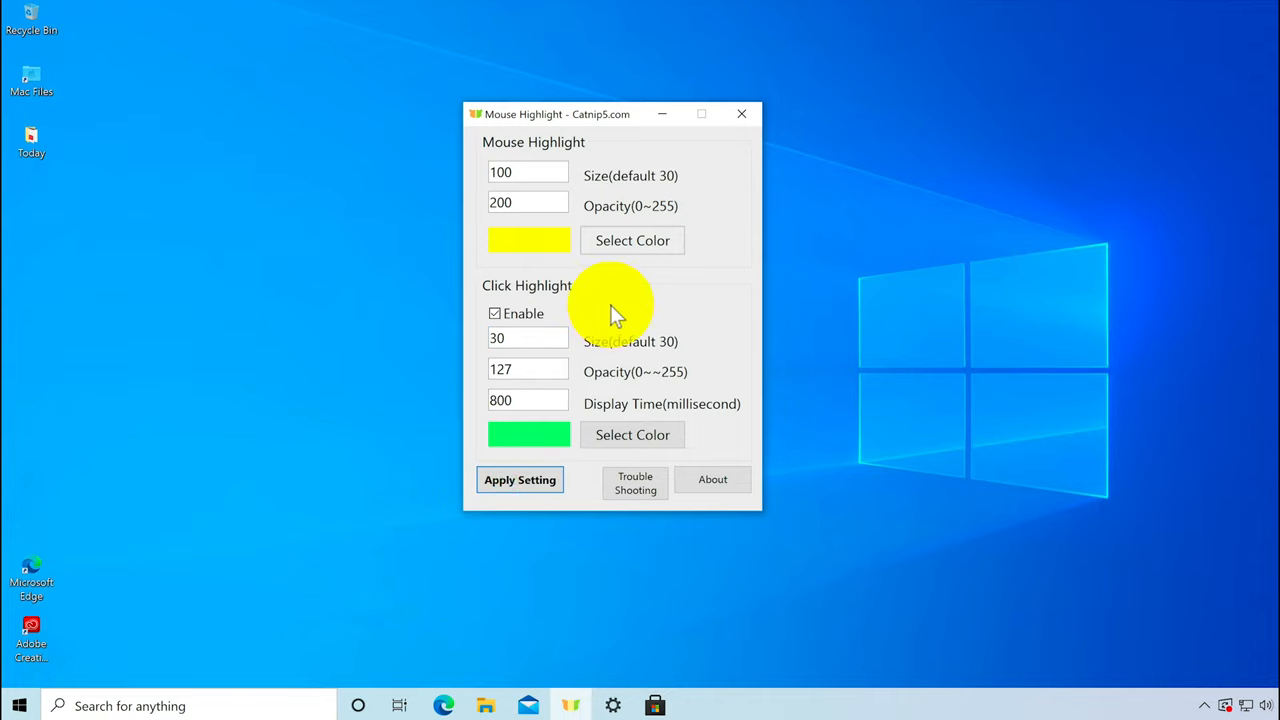
{"action": "mouse_move", "coordinate": [596, 330]}
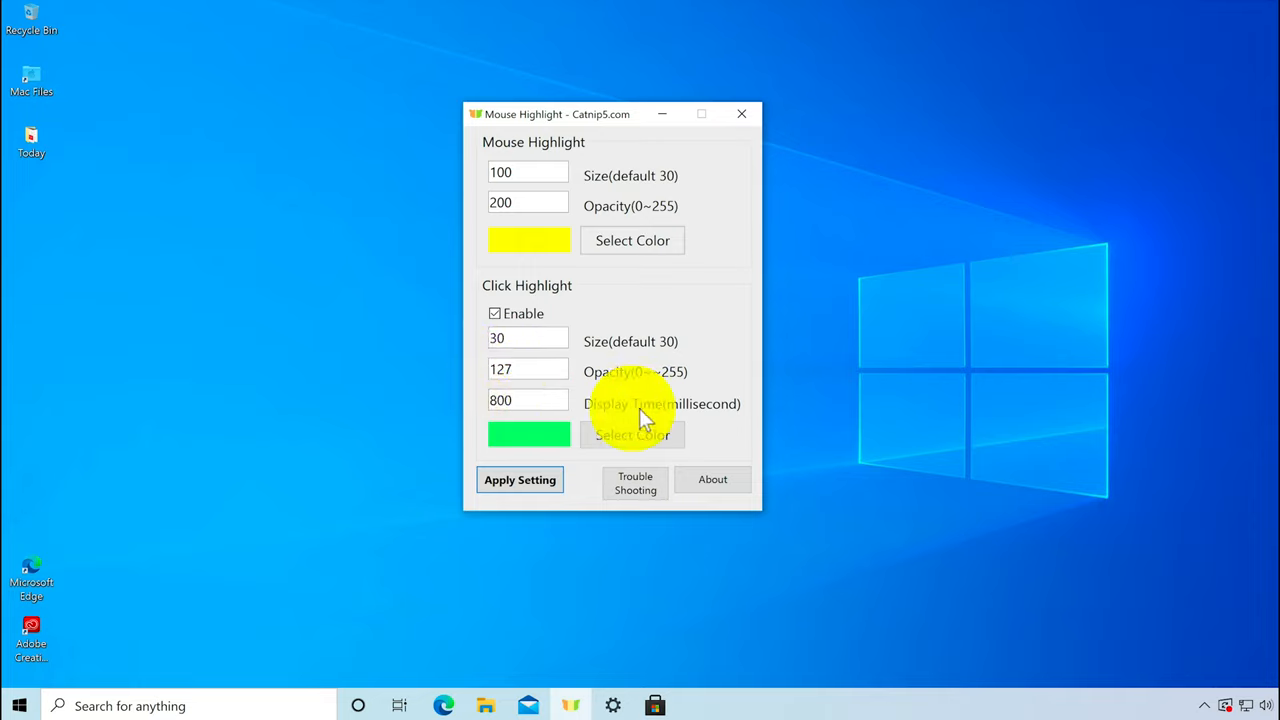
{"action": "left_click", "coordinate": [528, 400]}
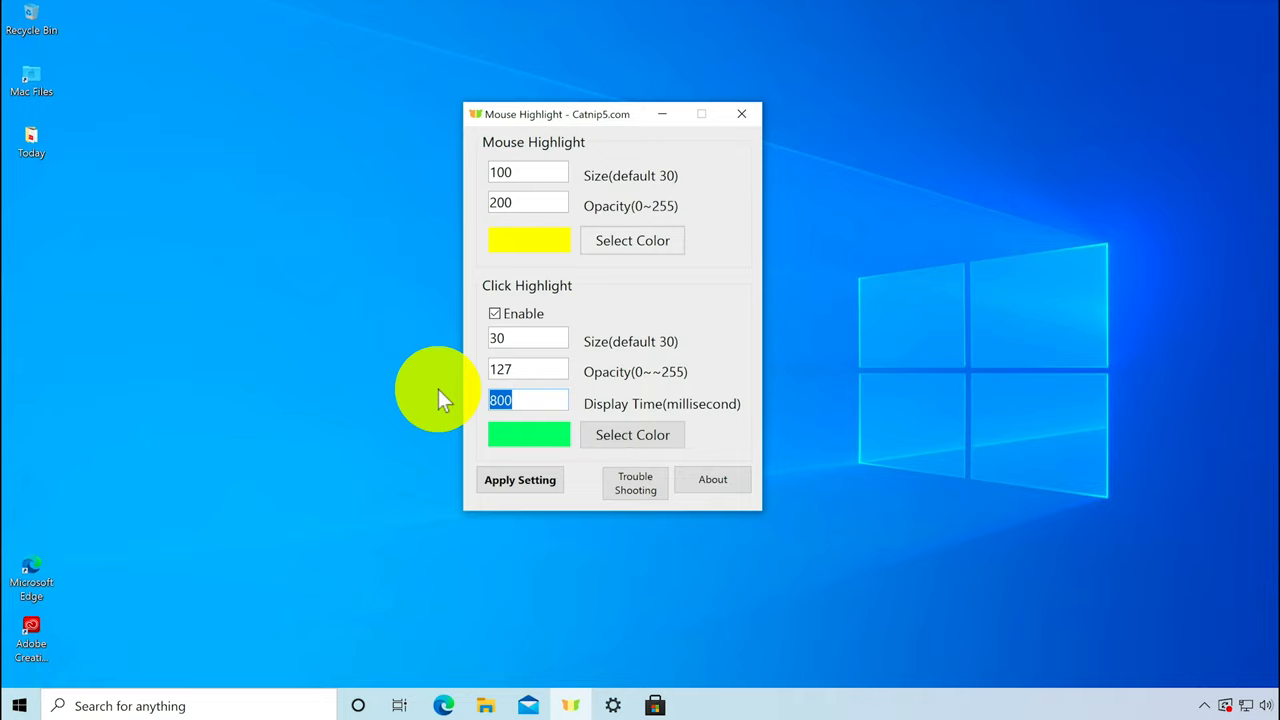
{"action": "left_click", "coordinate": [520, 480]}
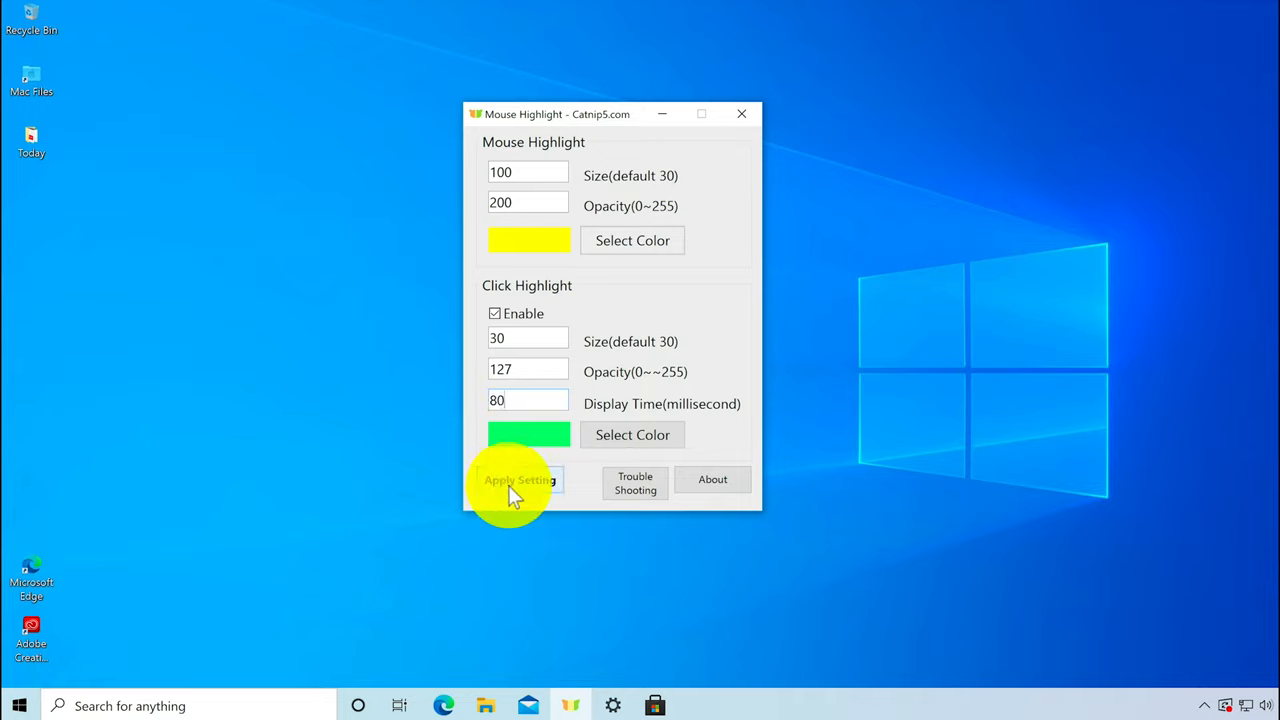
{"action": "left_click", "coordinate": [520, 480]}
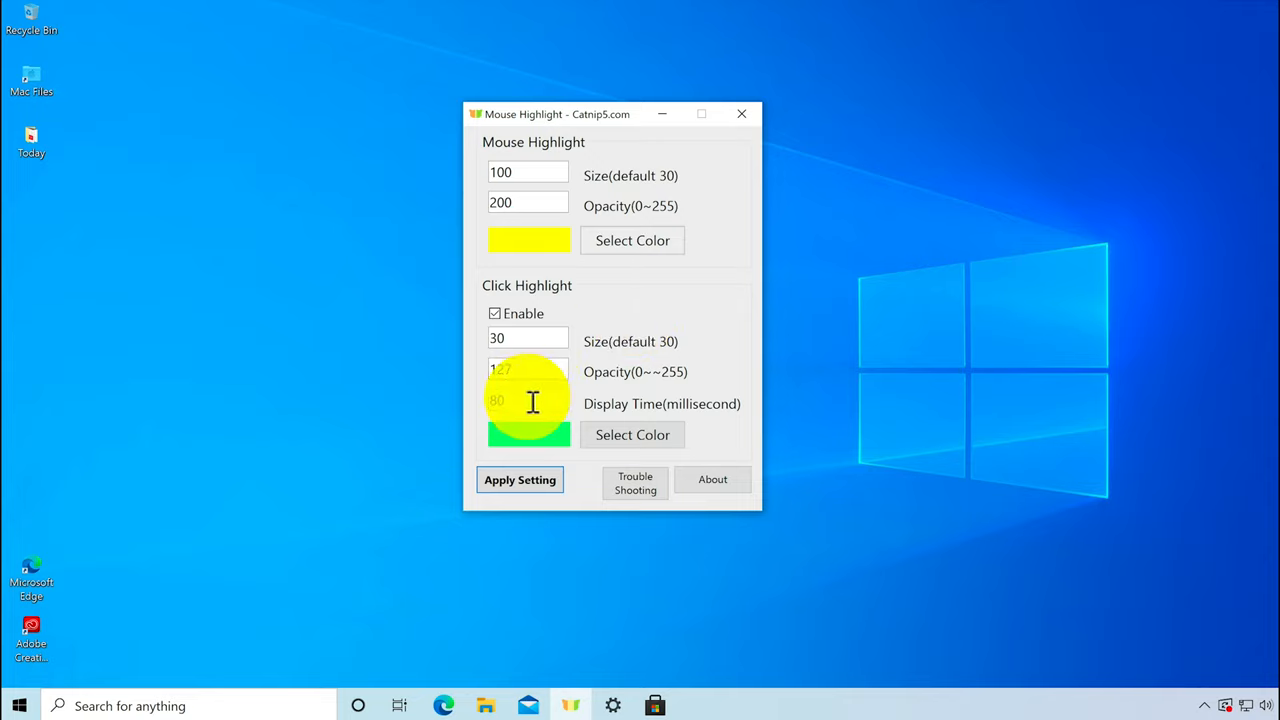
{"action": "left_click", "coordinate": [520, 480]}
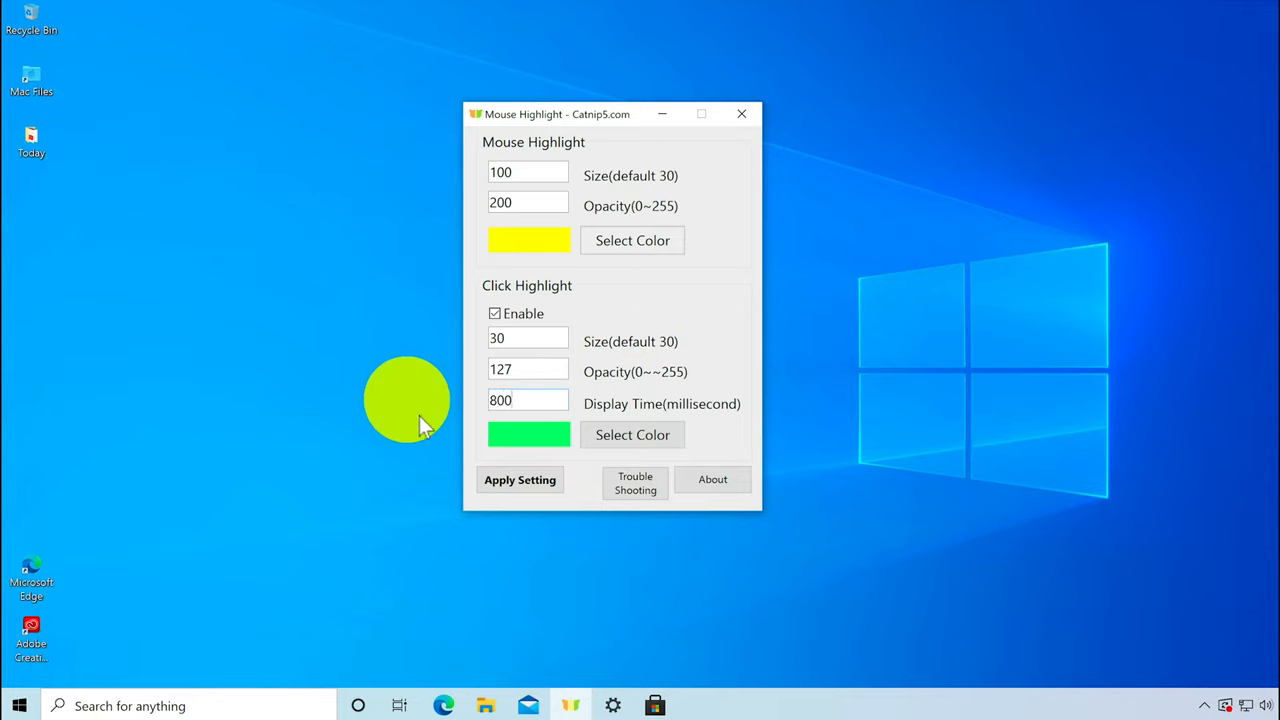
{"action": "left_click", "coordinate": [520, 480]}
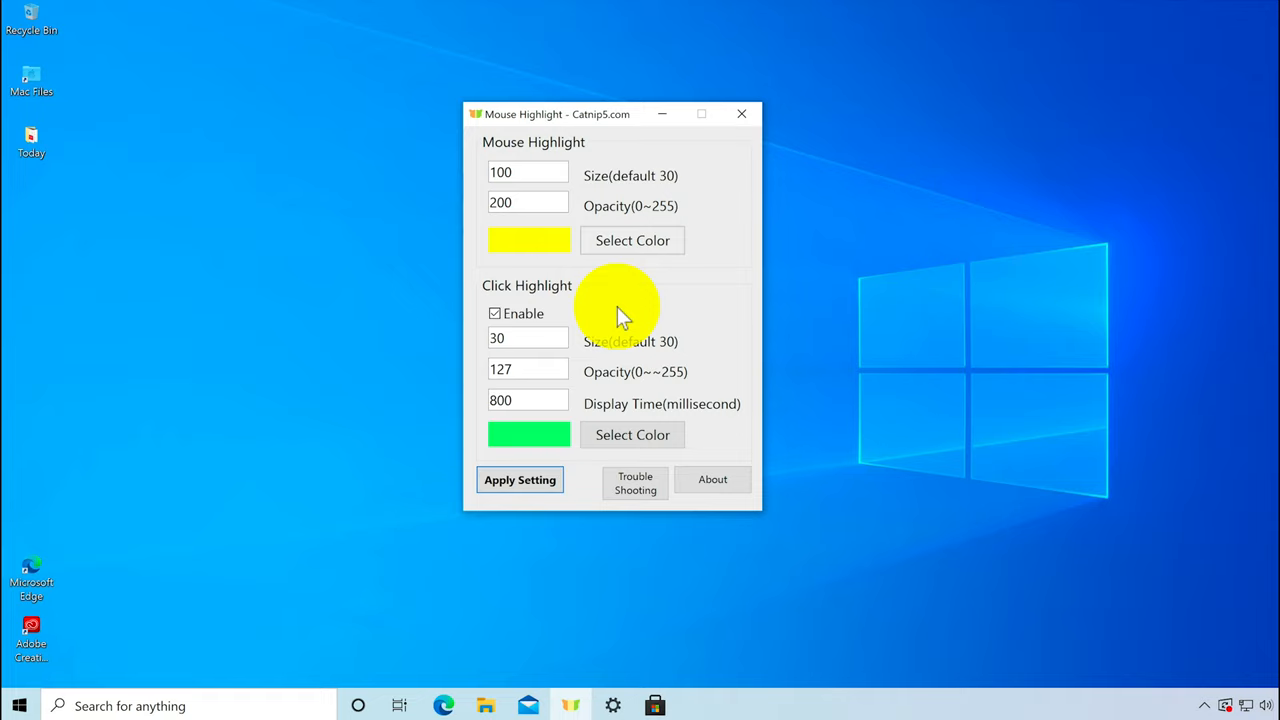
{"action": "mouse_move", "coordinate": [700, 464]}
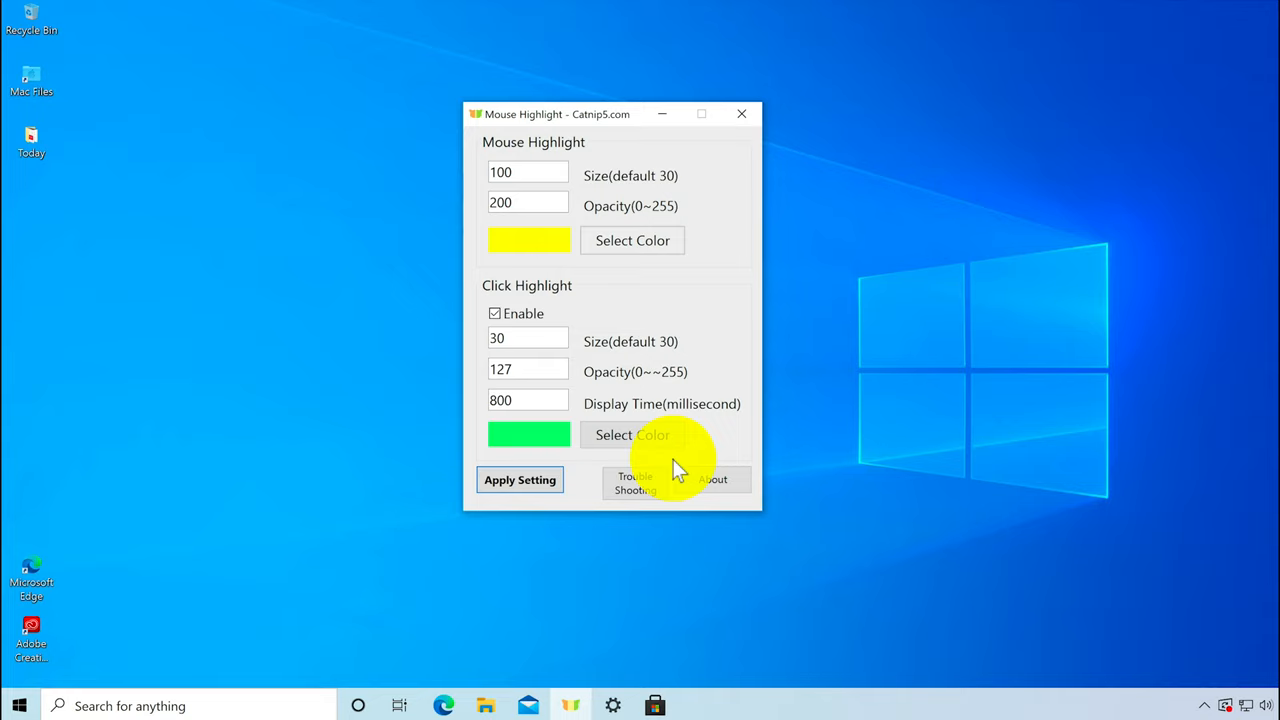
{"action": "mouse_move", "coordinate": [392, 242]}
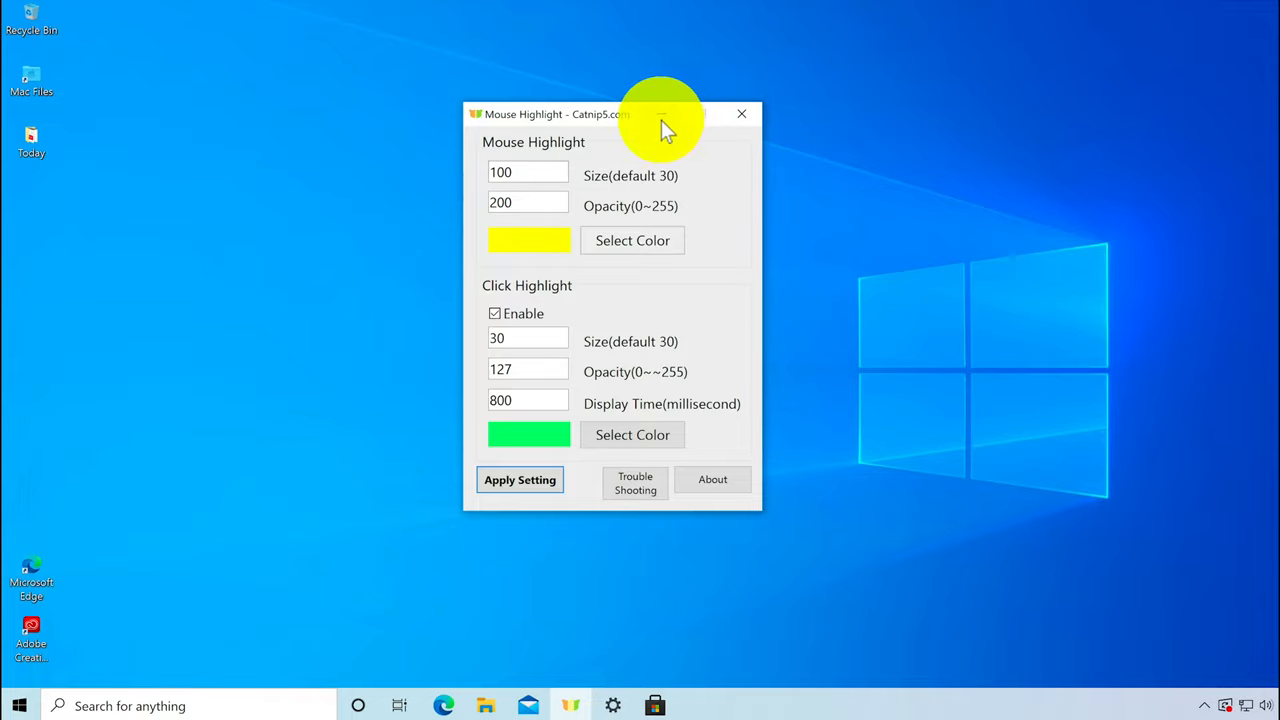
- Exit Mouse Highlight from its taskbar icon so no cursor highlight remains on the desktop
{"action": "left_click", "coordinate": [740, 112]}
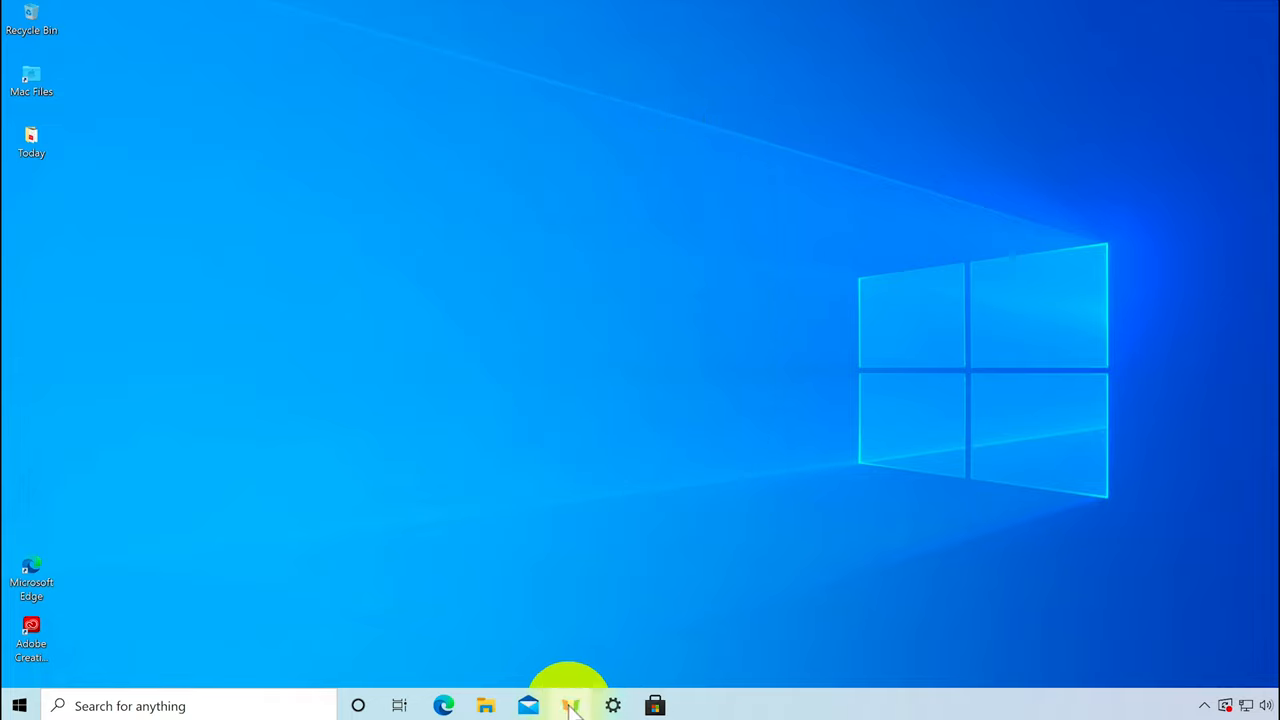
{"action": "left_click", "coordinate": [570, 702]}
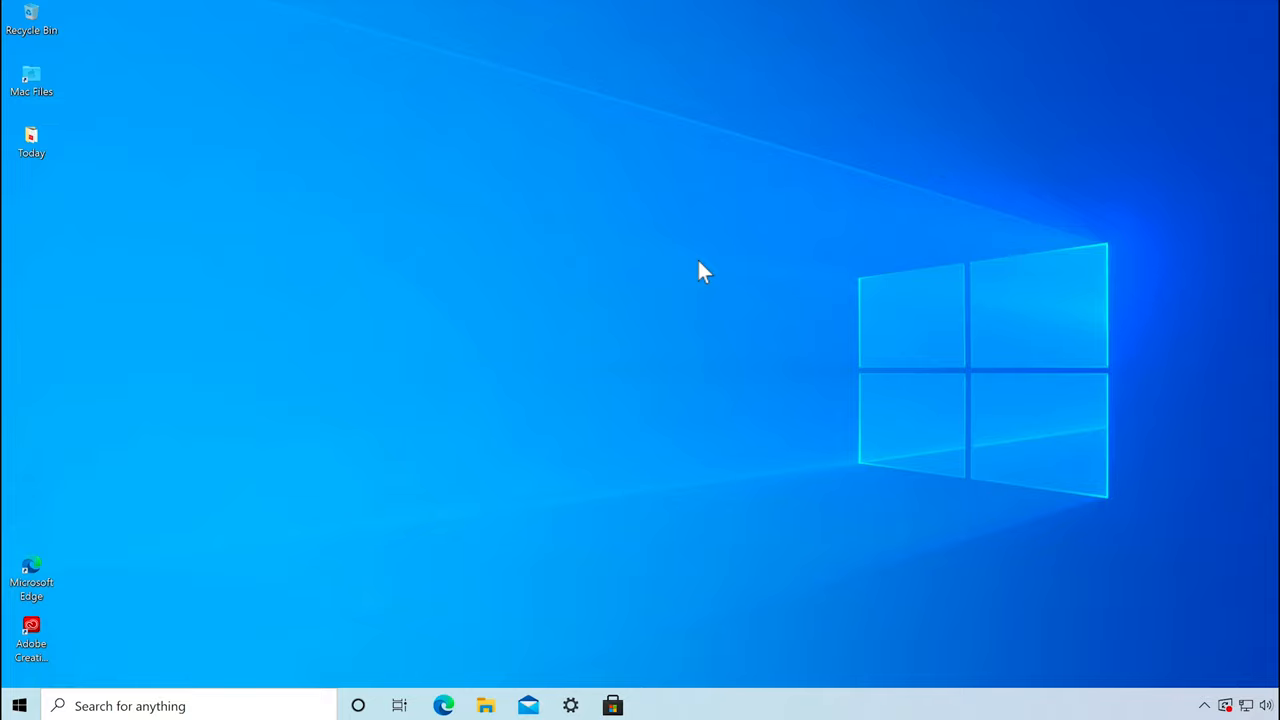
{"action": "mouse_move", "coordinate": [650, 364]}
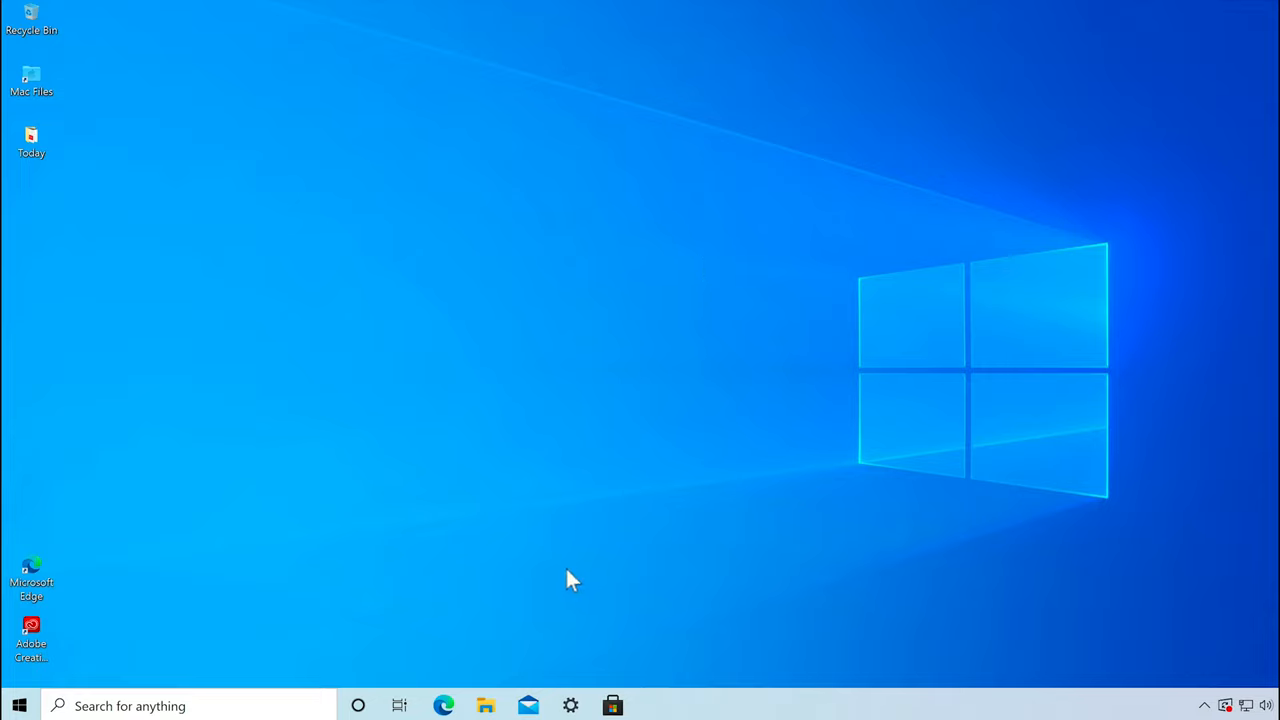
{"action": "left_click", "coordinate": [136, 706]}
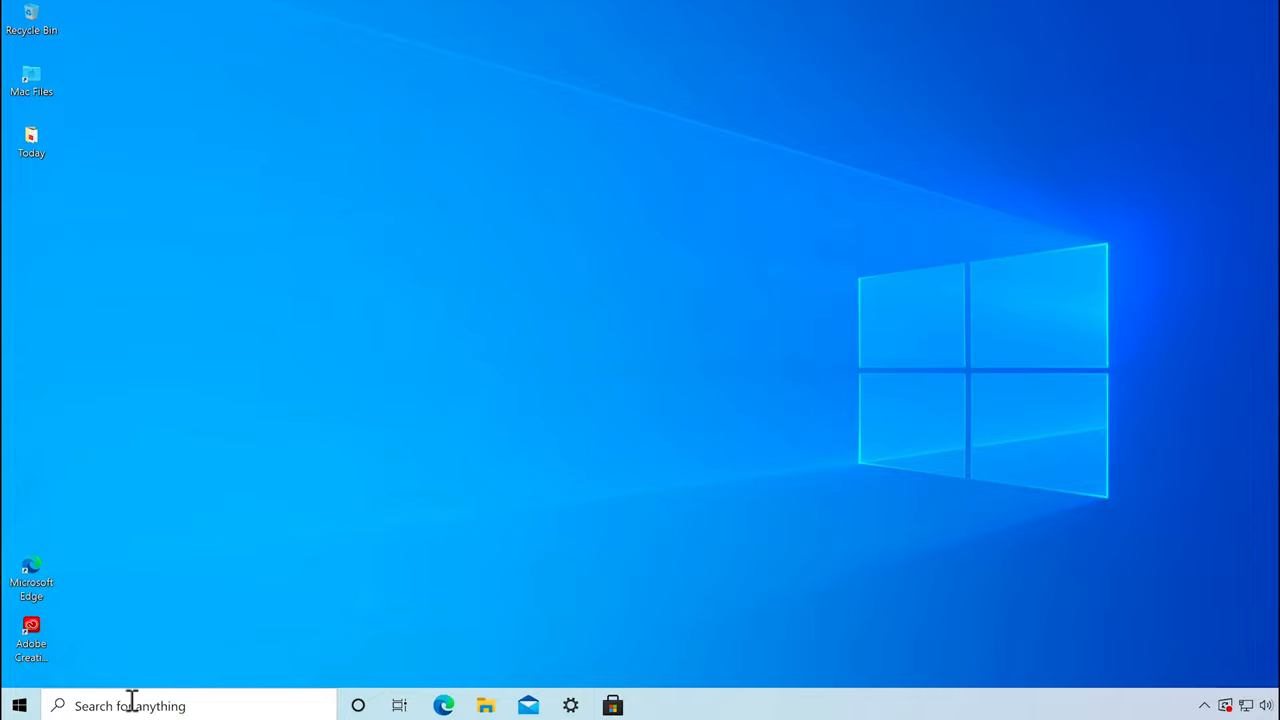